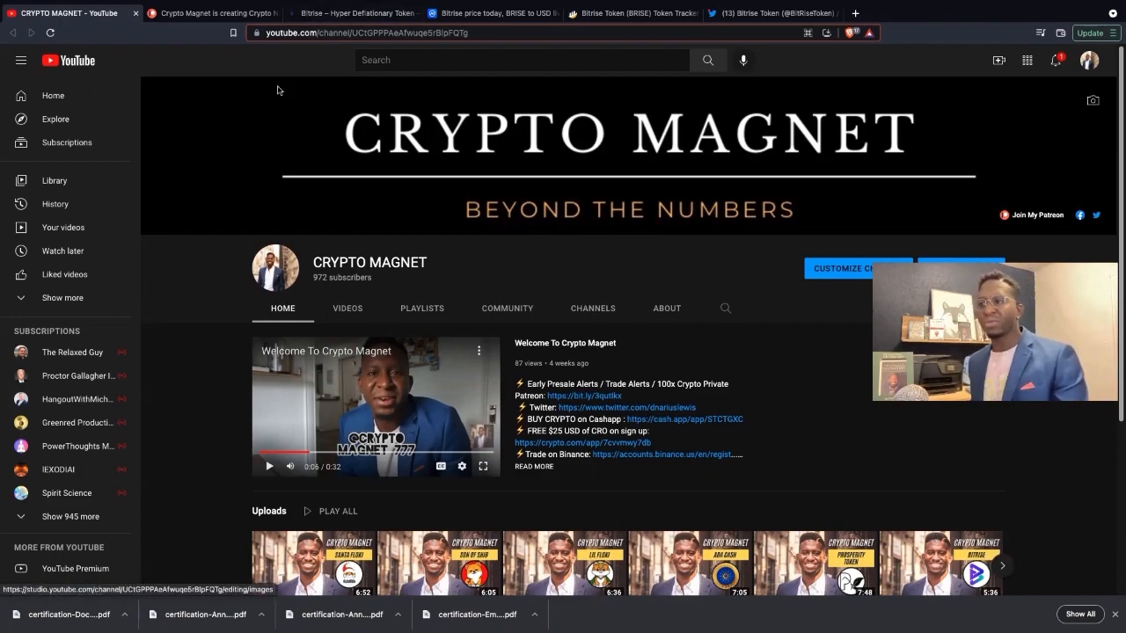
- Switch to the Crypto Magnet Patreon page showing the $5 (sold out), $10 and $25 tiers
left_click(211, 13)
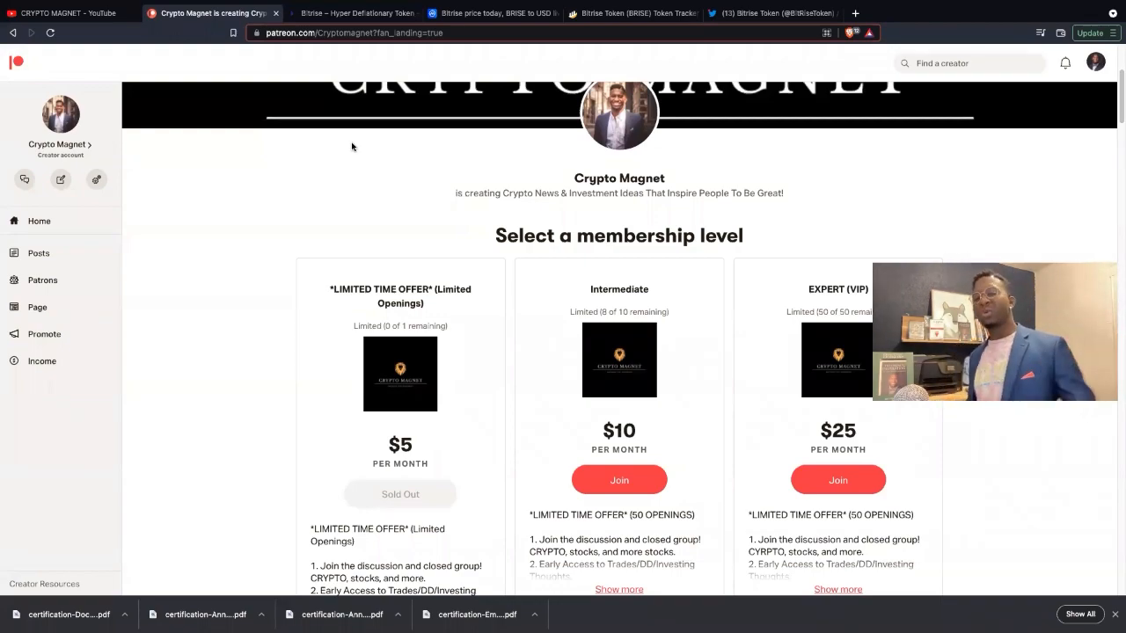
mouse_move(211, 115)
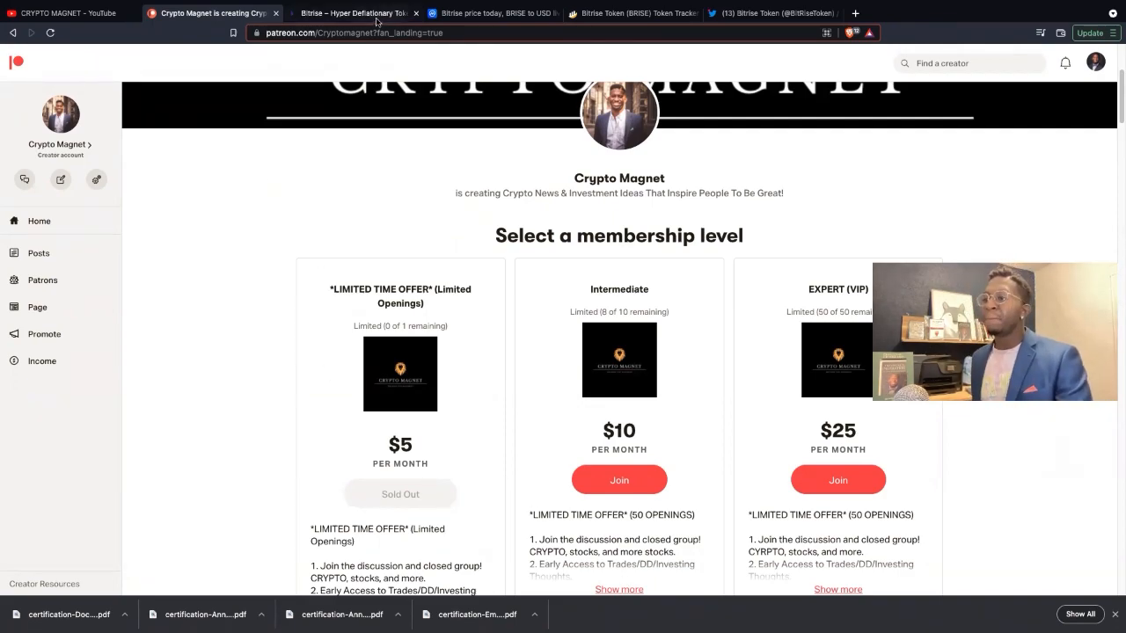
- Switch to the Bitrise token homepage and read its Audit Solutions, dApp Wallet and staking sections
left_click(352, 12)
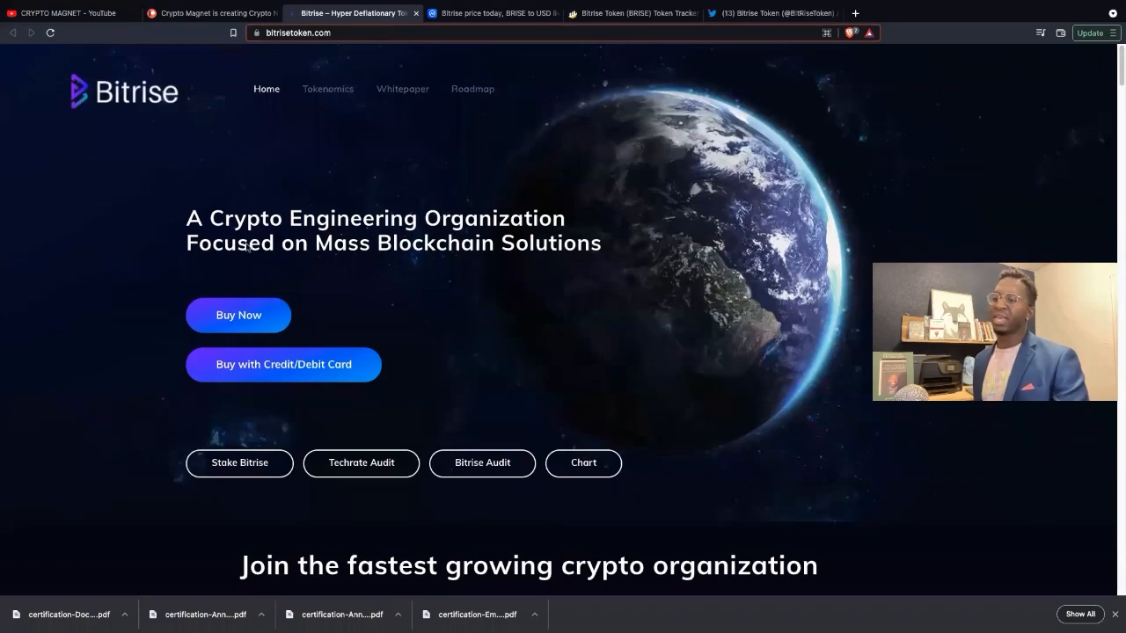
mouse_move(765, 295)
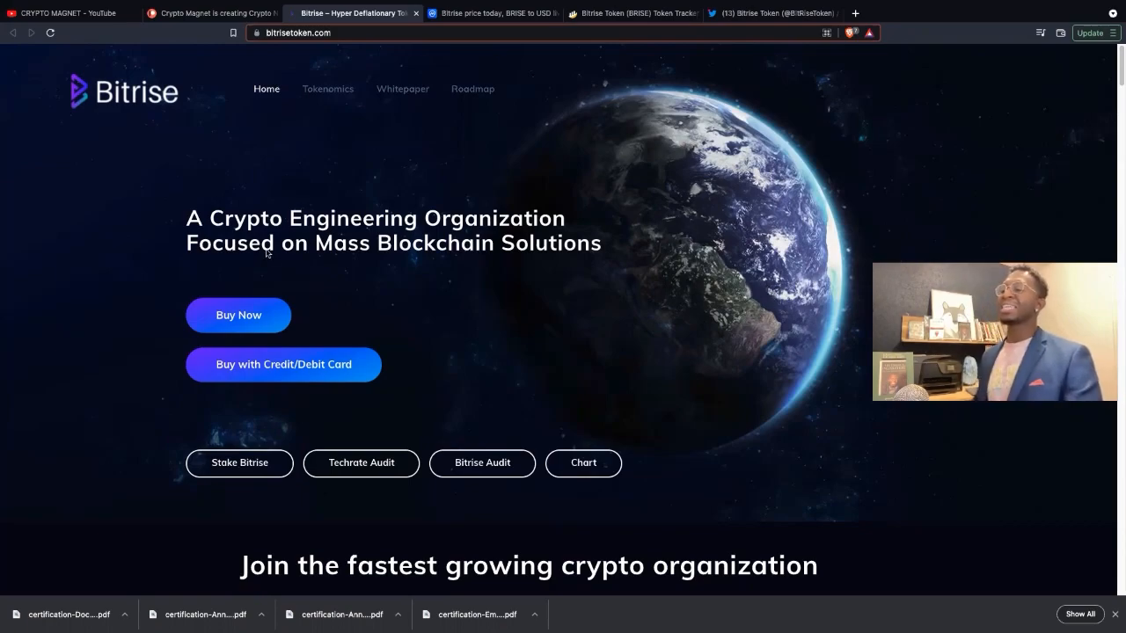
mouse_move(251, 204)
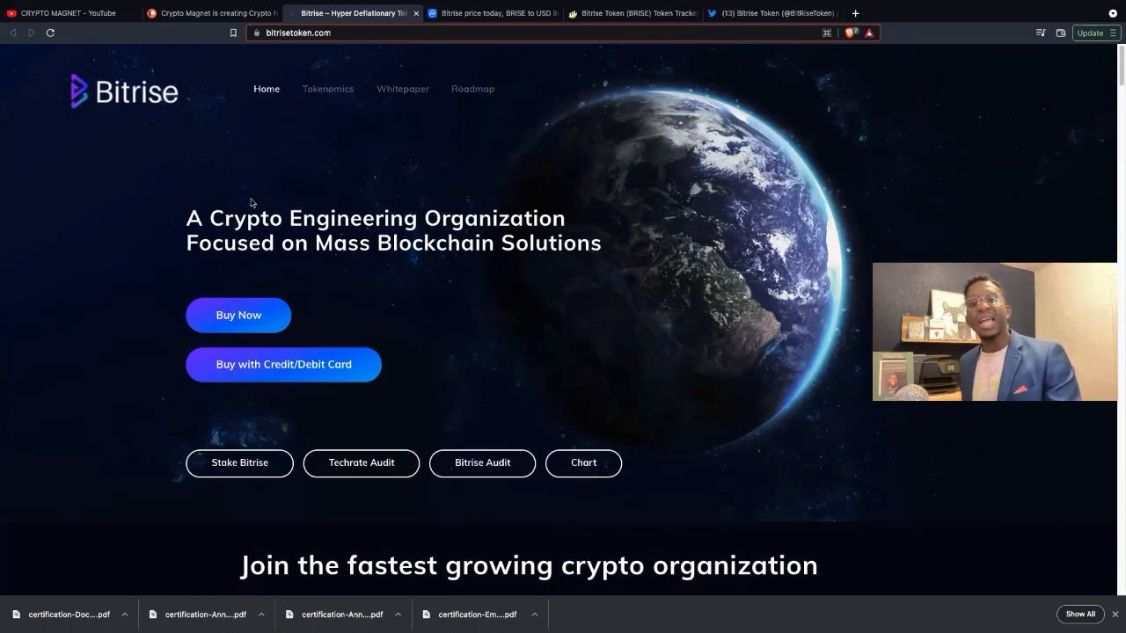
scroll("down", 3)
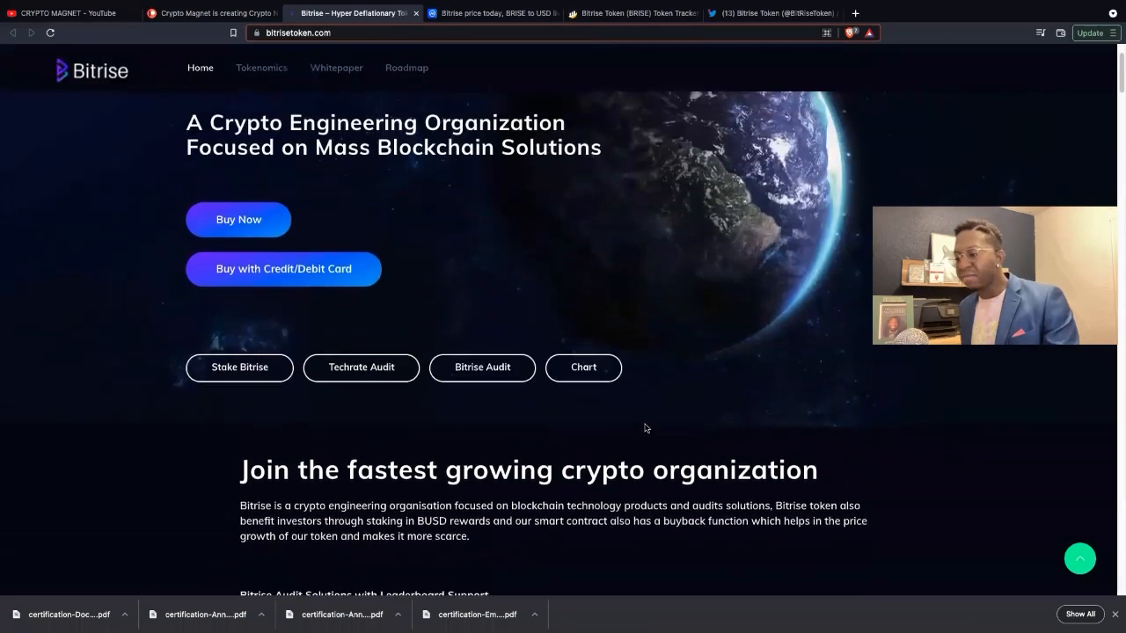
scroll("down", 3)
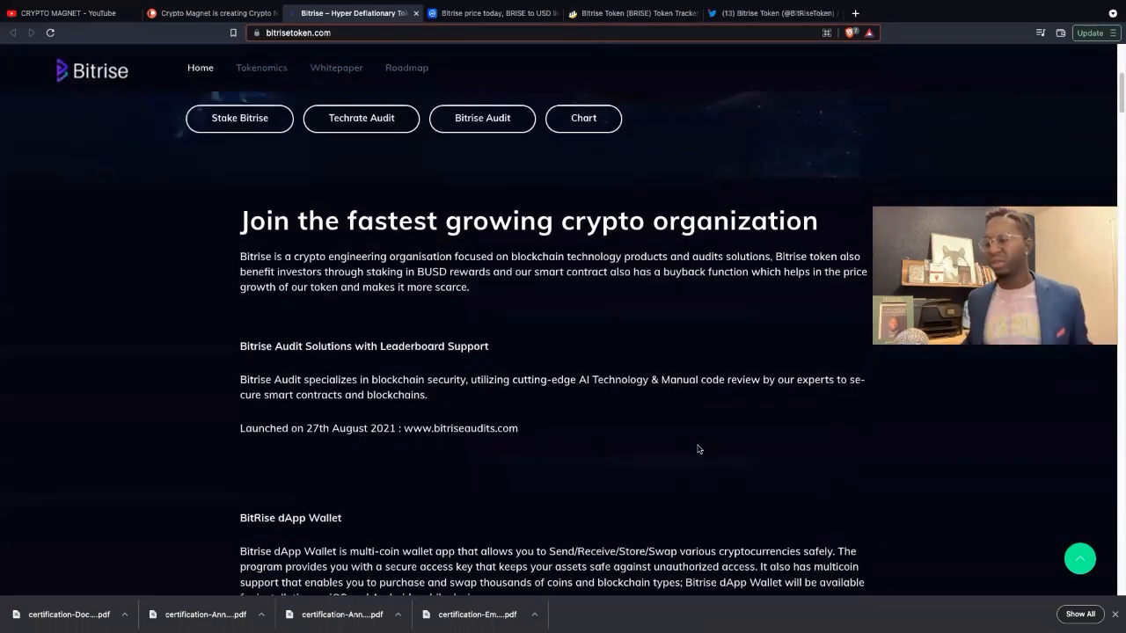
scroll("up", 3)
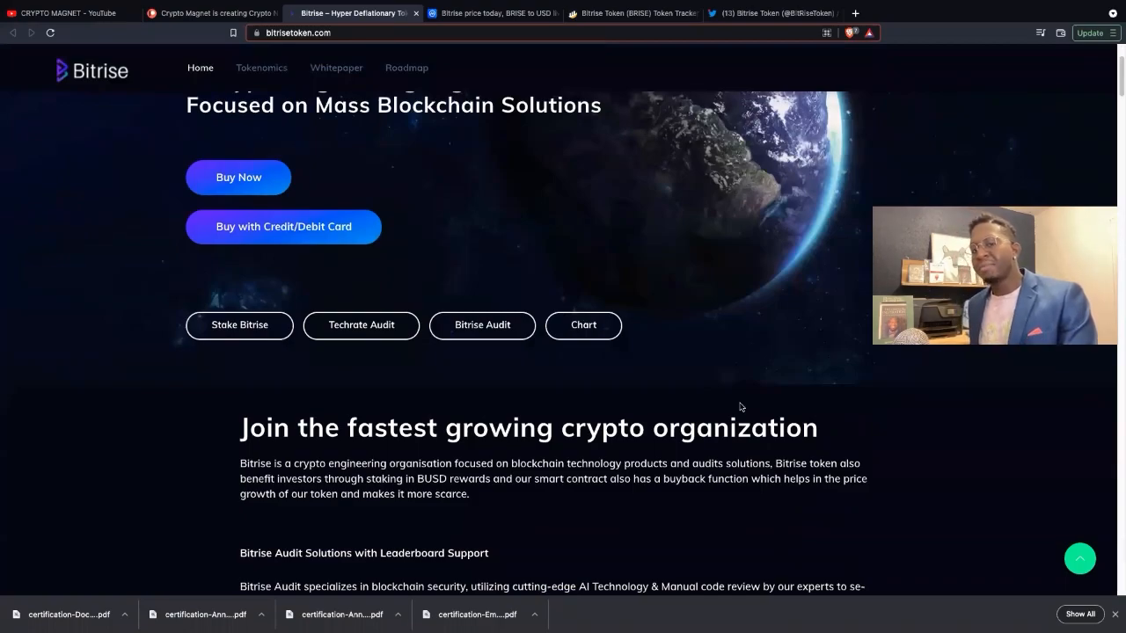
scroll("down", 3)
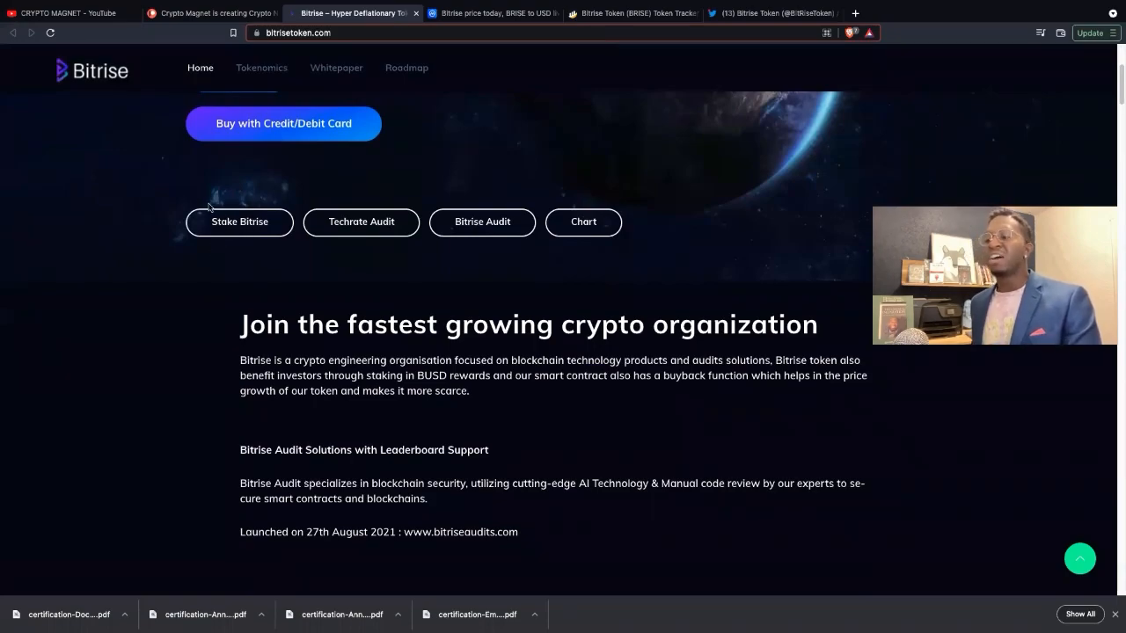
scroll("down", 3)
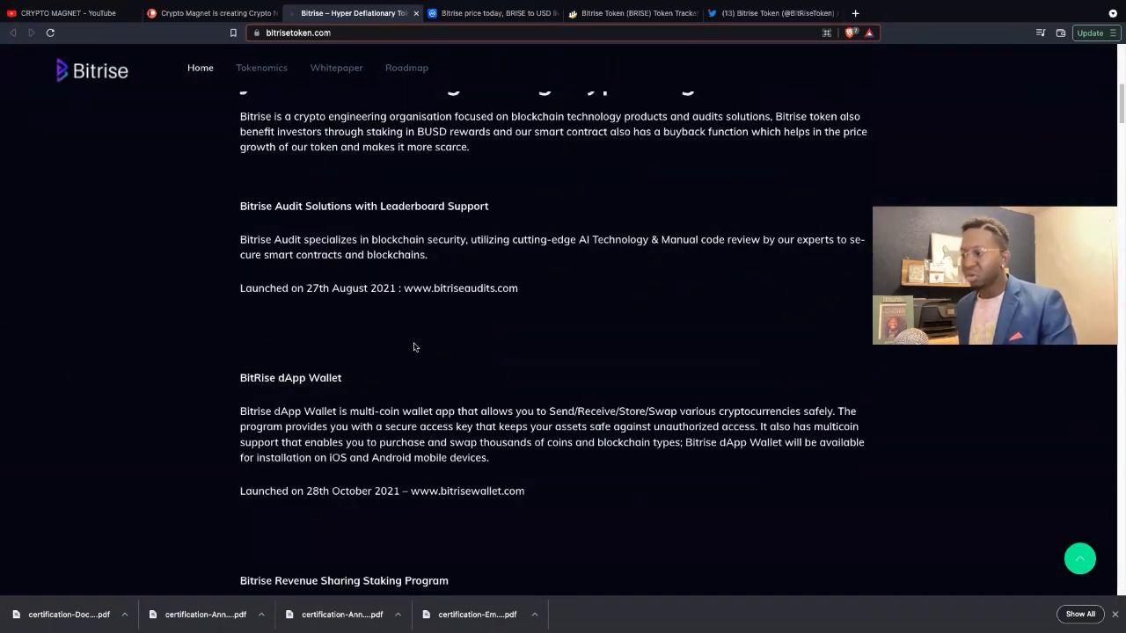
scroll("down", 3)
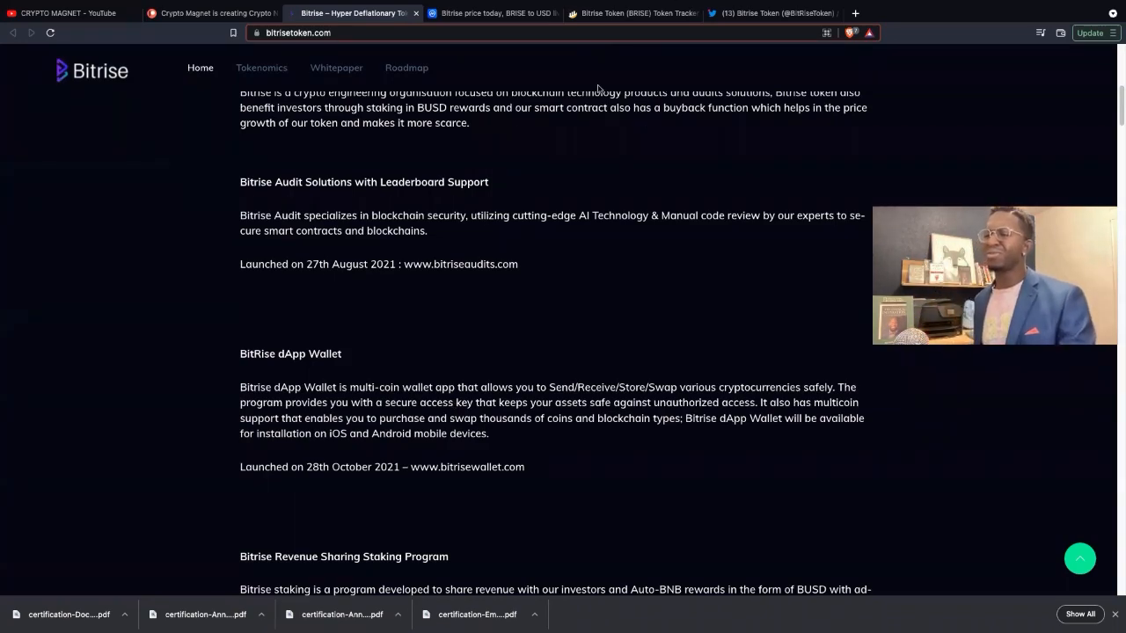
- Review the BRISE price chart and stats on CoinMarketCap, then switch to the BscScan token tracker
left_click(493, 12)
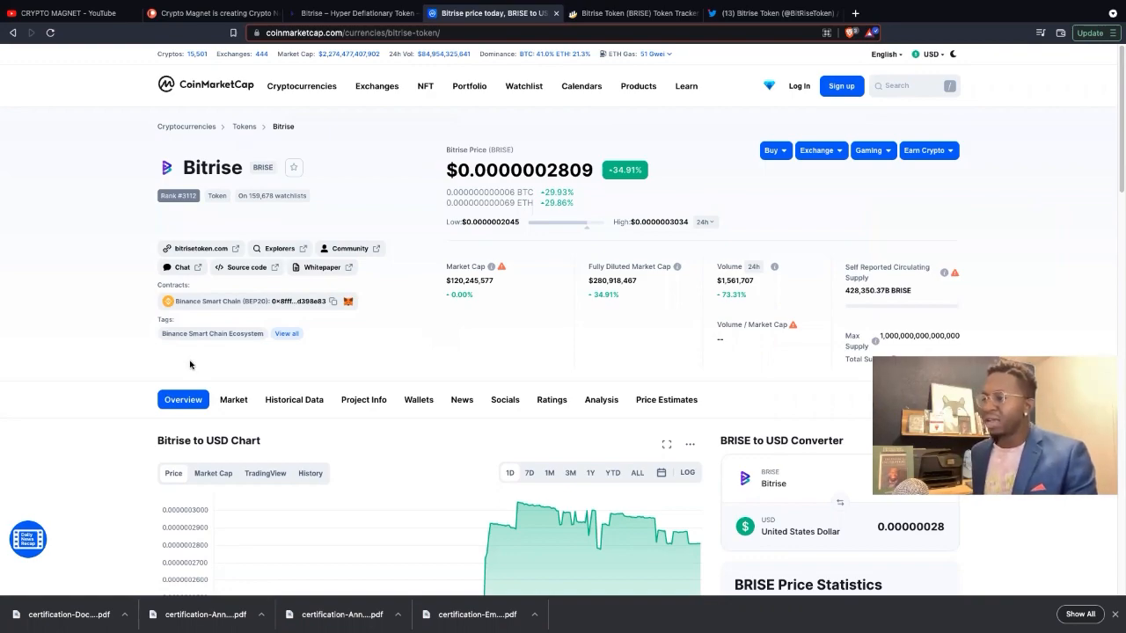
mouse_move(221, 319)
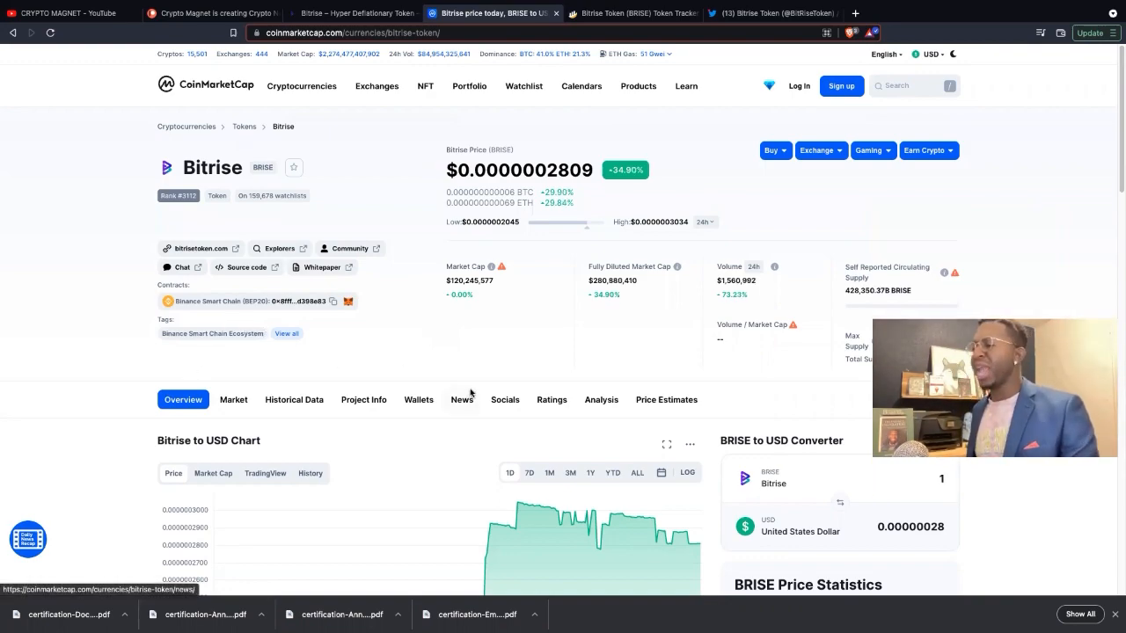
scroll("down", 3)
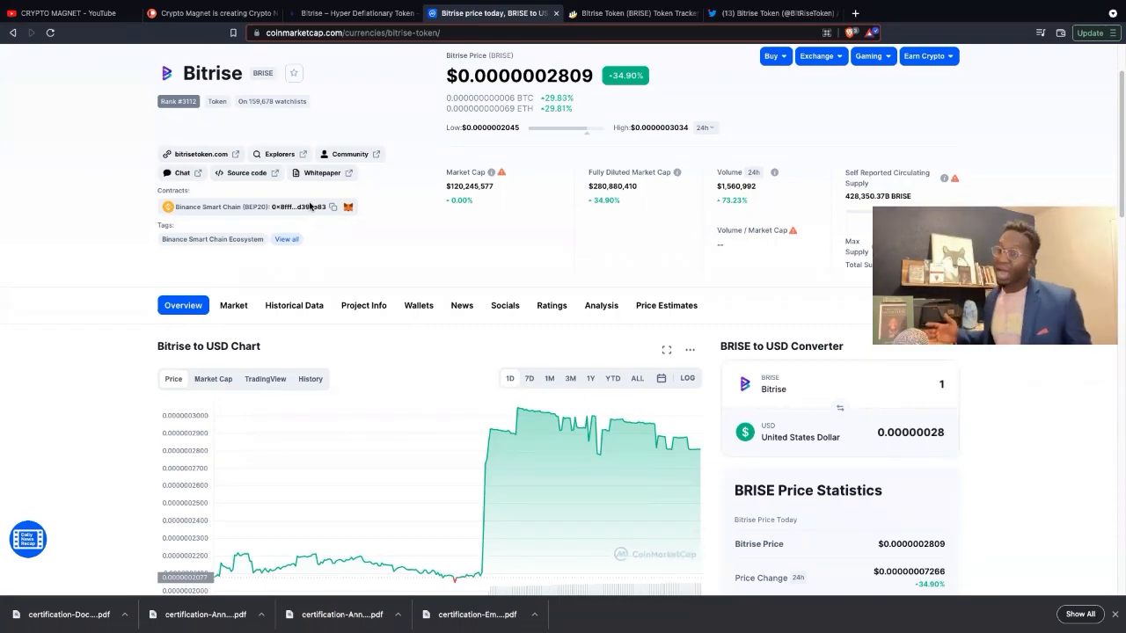
mouse_move(342, 247)
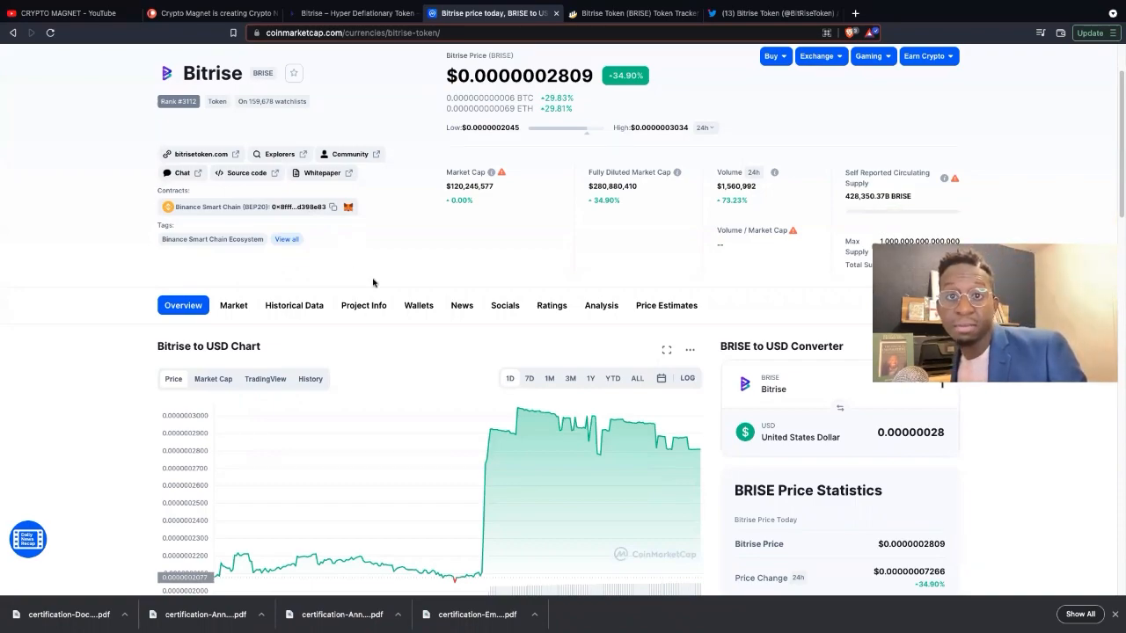
mouse_move(653, 262)
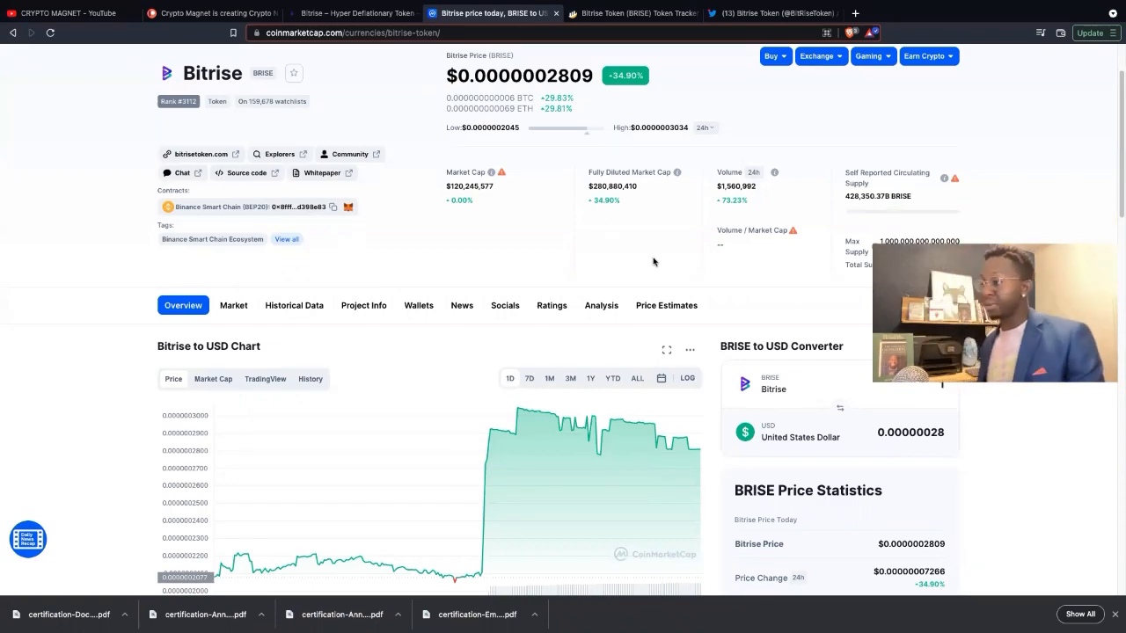
scroll("down", 3)
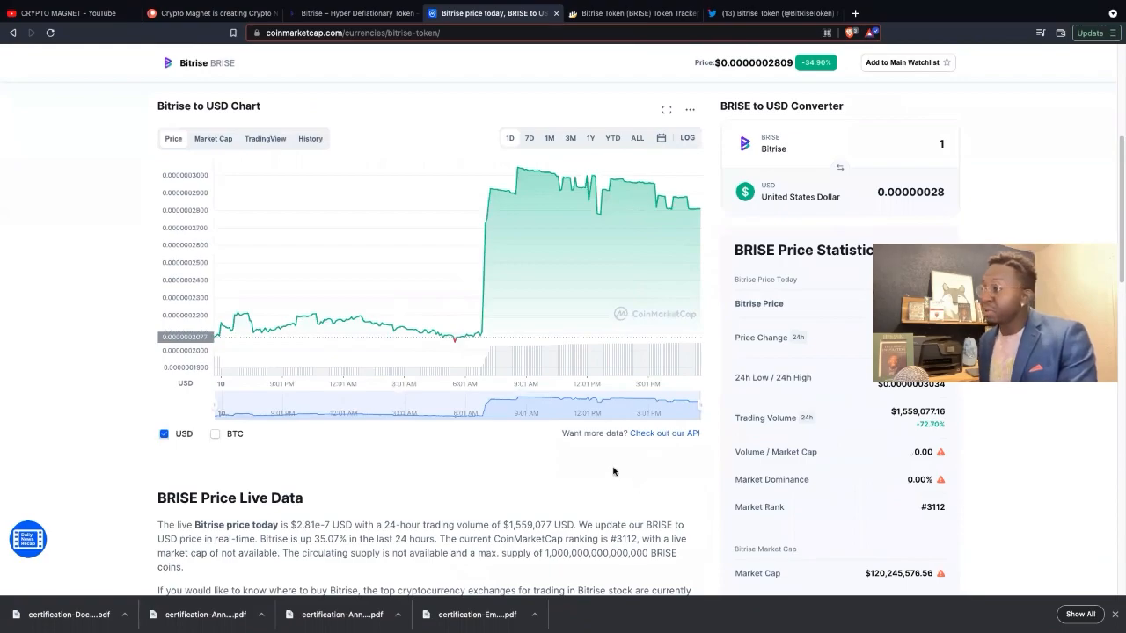
scroll("down", 3)
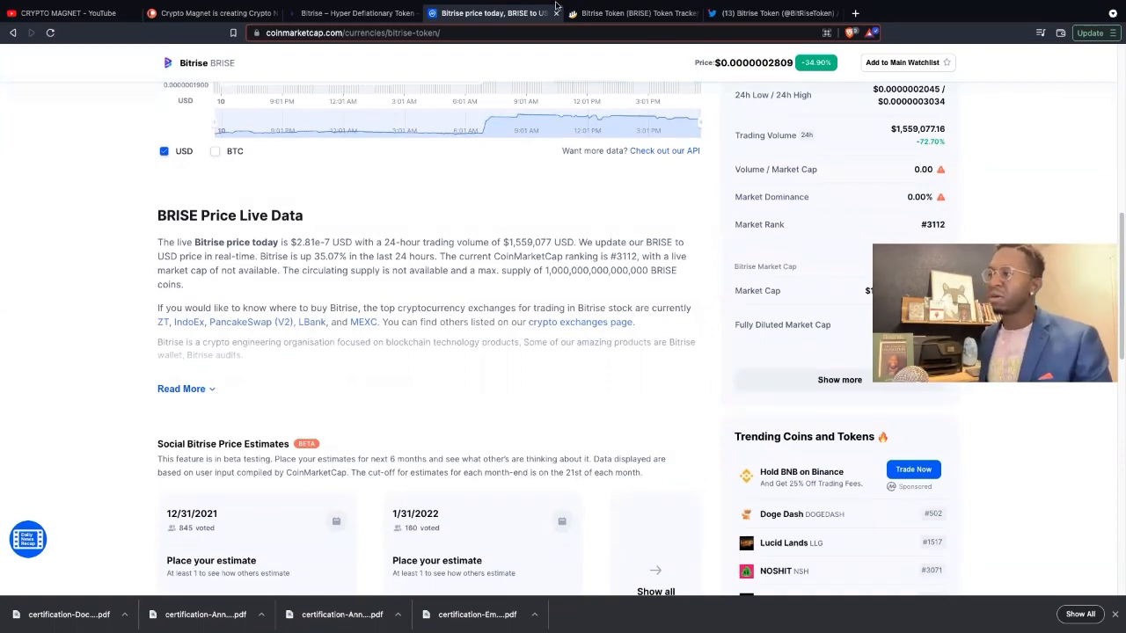
left_click(631, 12)
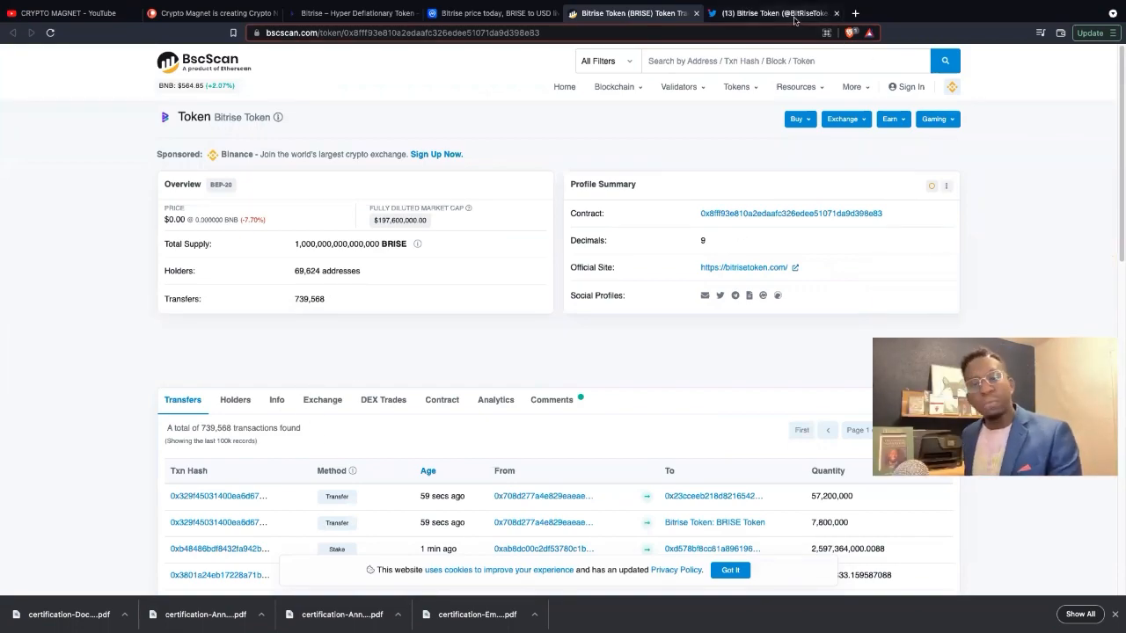
left_click(769, 13)
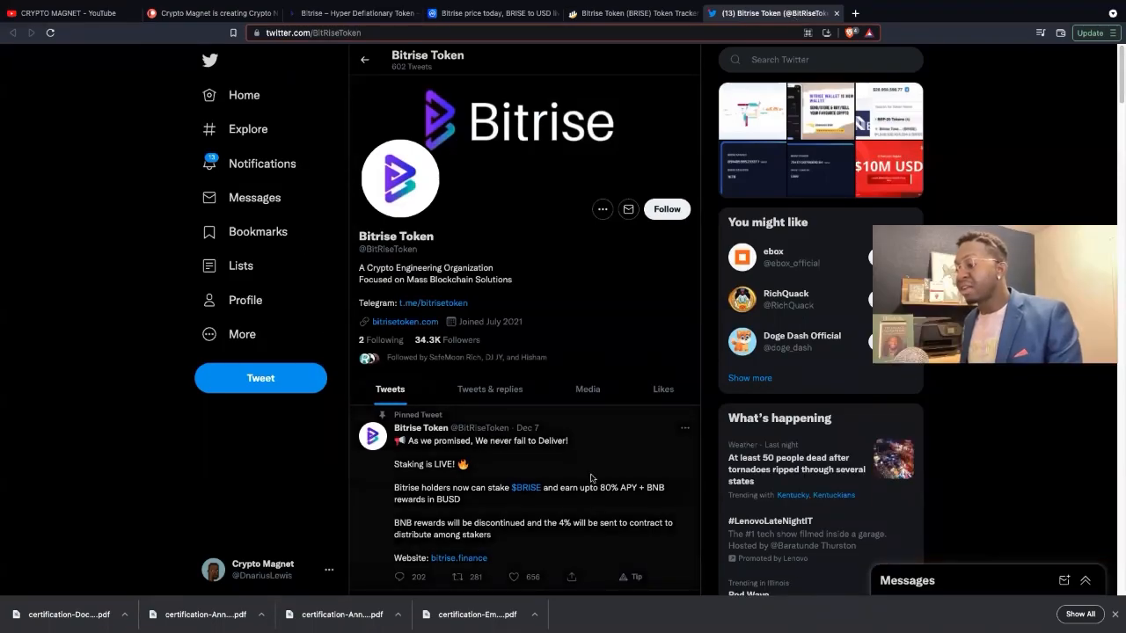
scroll("down", 3)
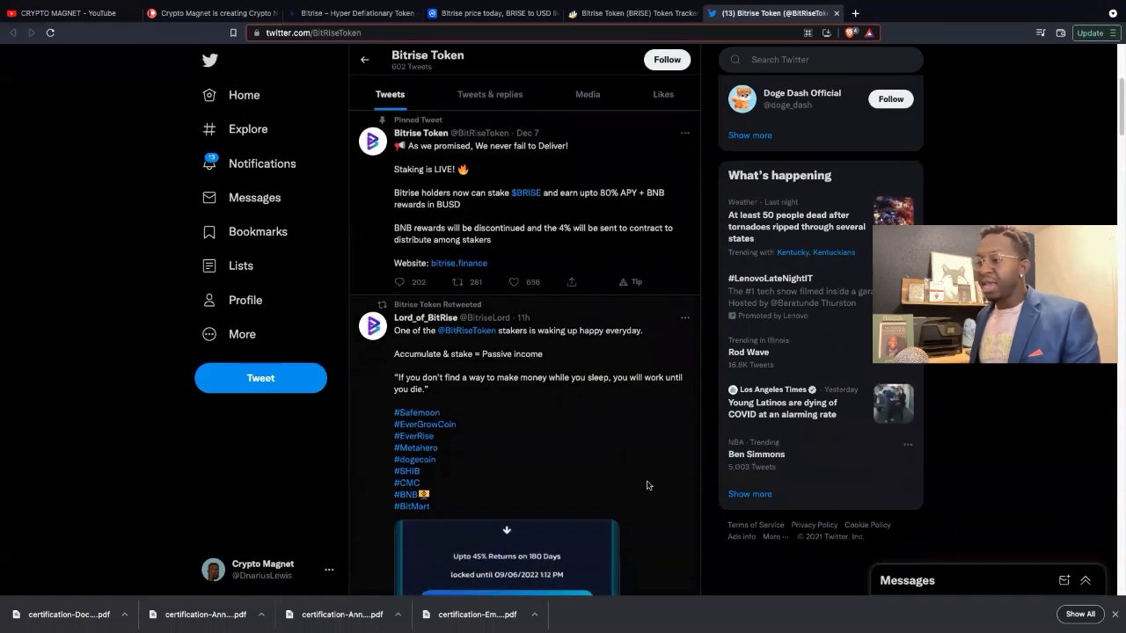
scroll("down", 3)
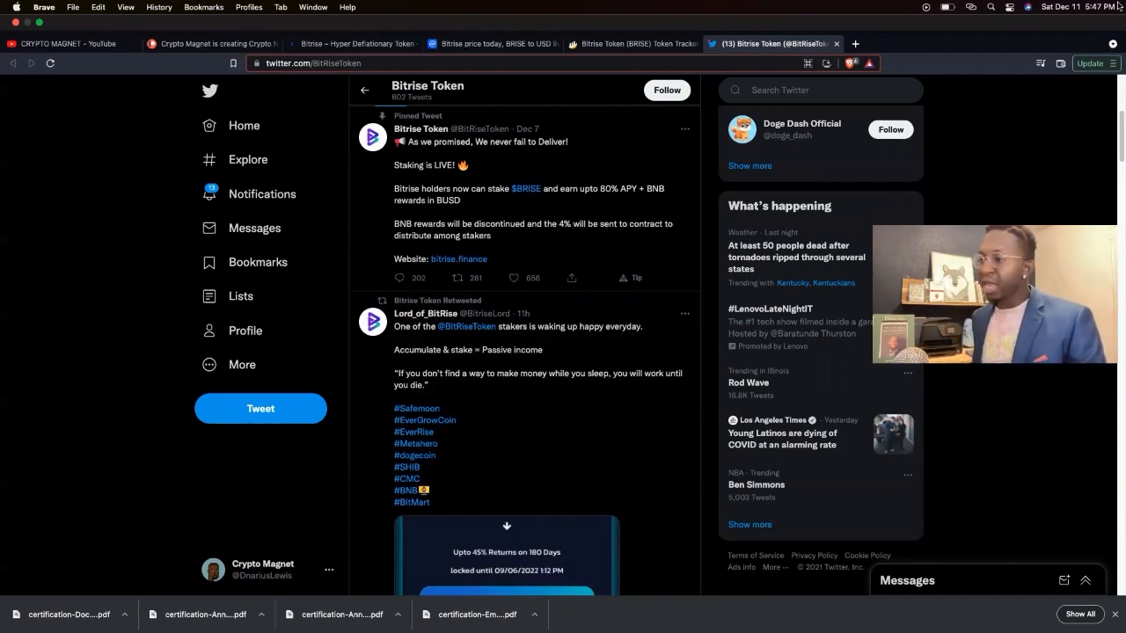
mouse_move(697, 291)
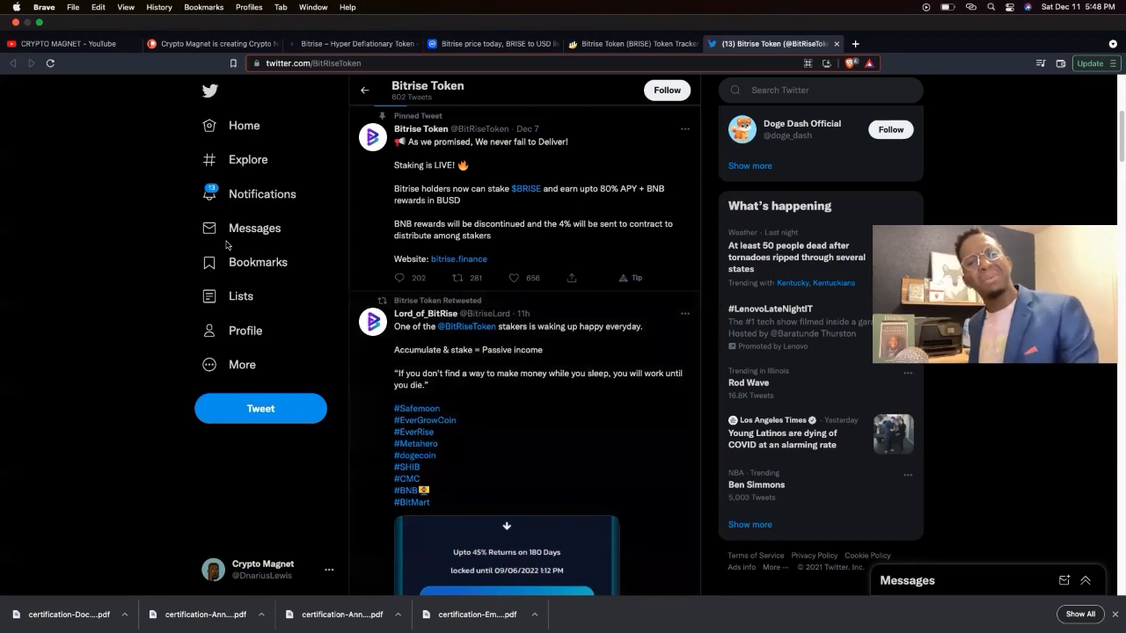
mouse_move(248, 159)
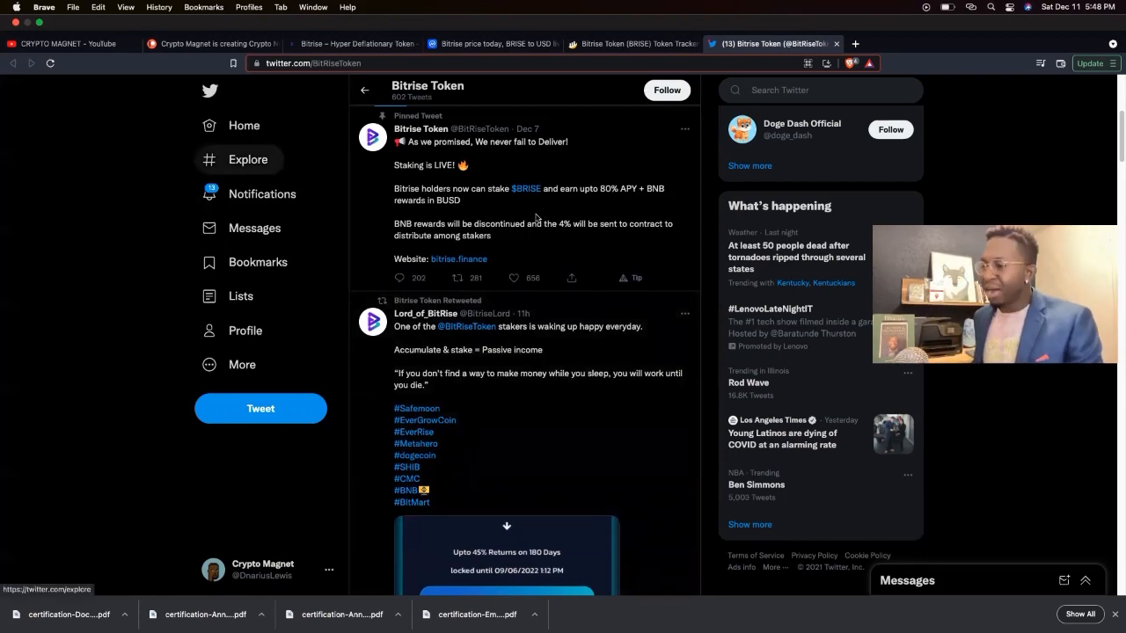
- Scroll the Bitrise Token timeline past the $20M staking post to the Dec 8 $15M staked tweet
scroll("down", 3)
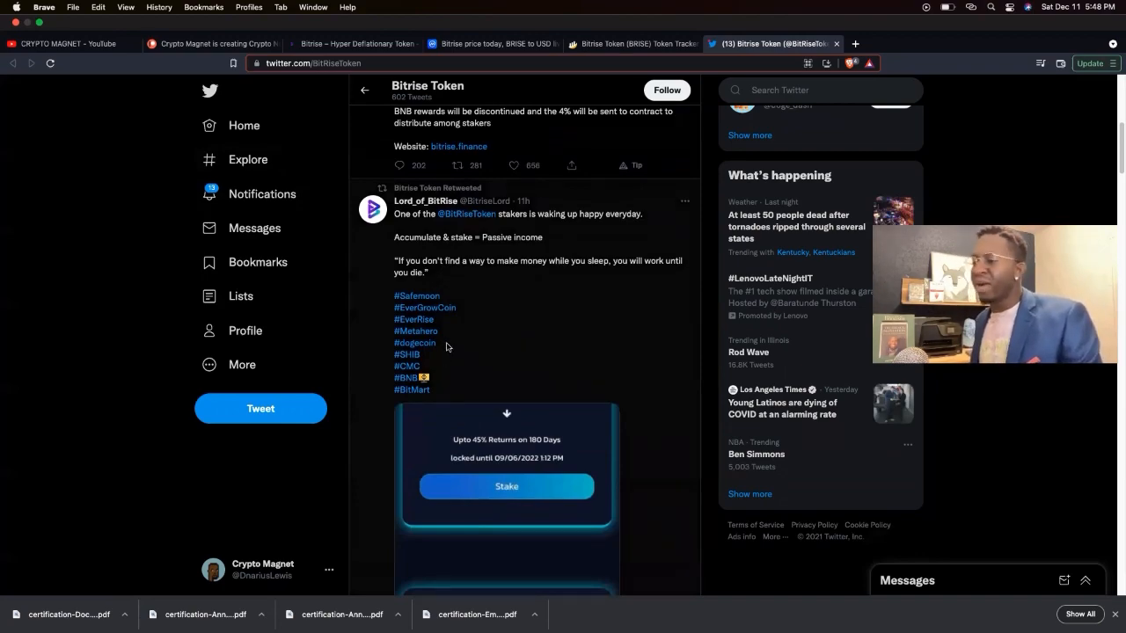
mouse_move(481, 376)
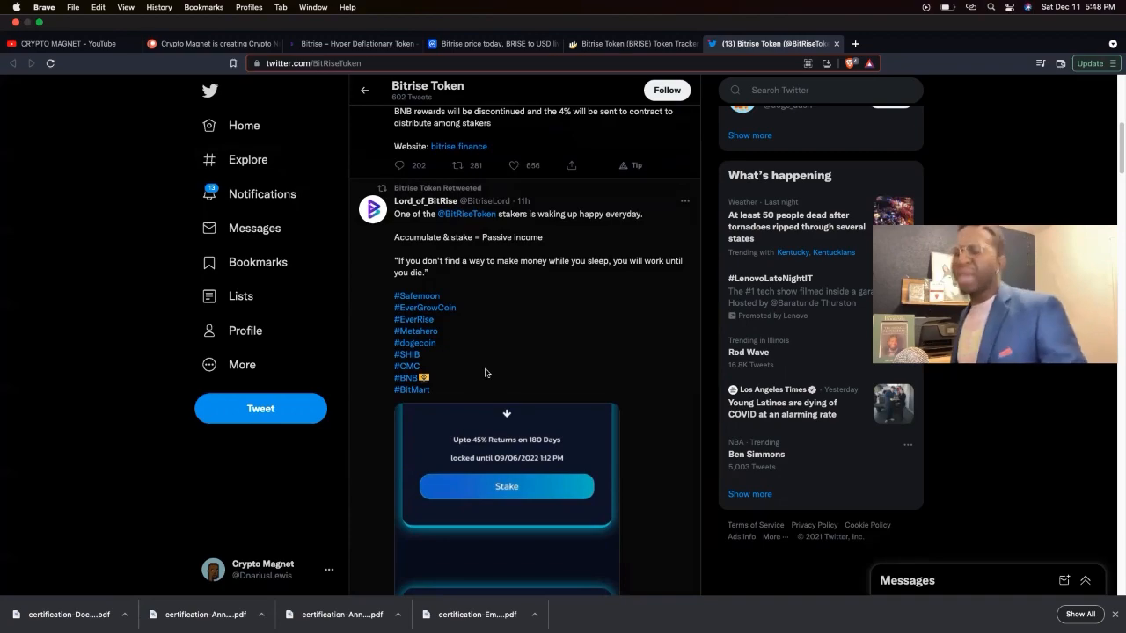
scroll("down", 3)
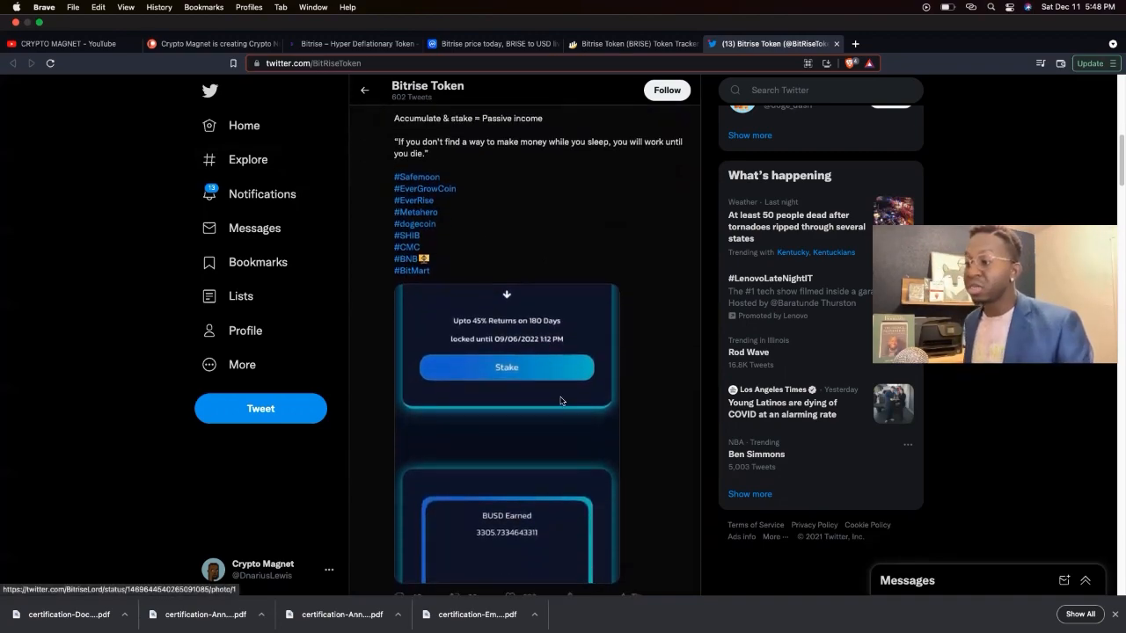
scroll("down", 3)
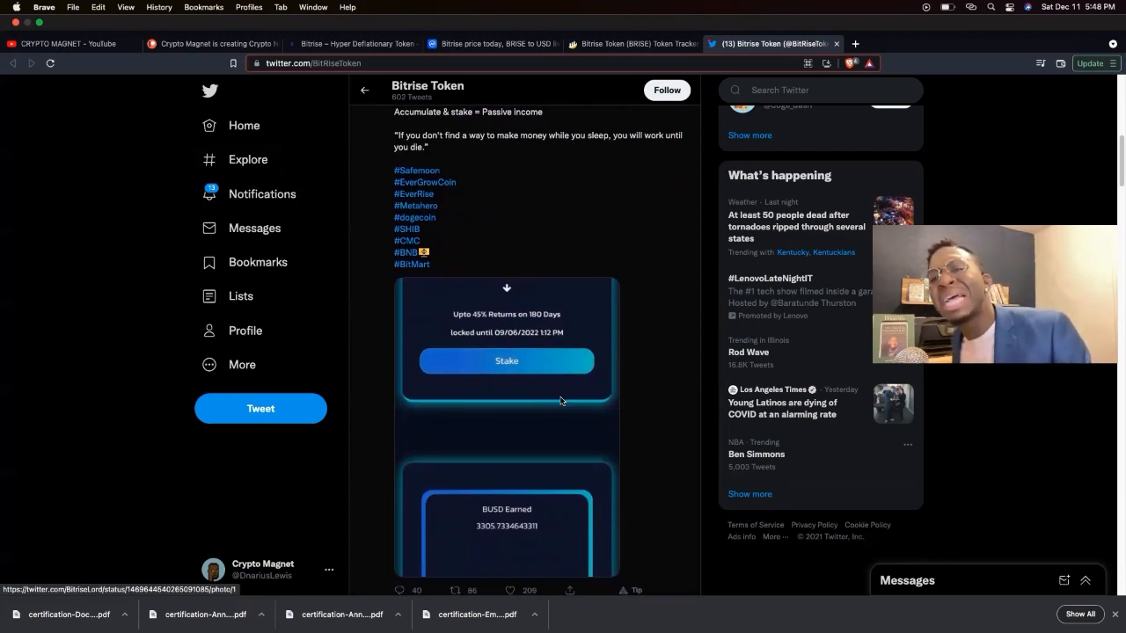
scroll("down", 3)
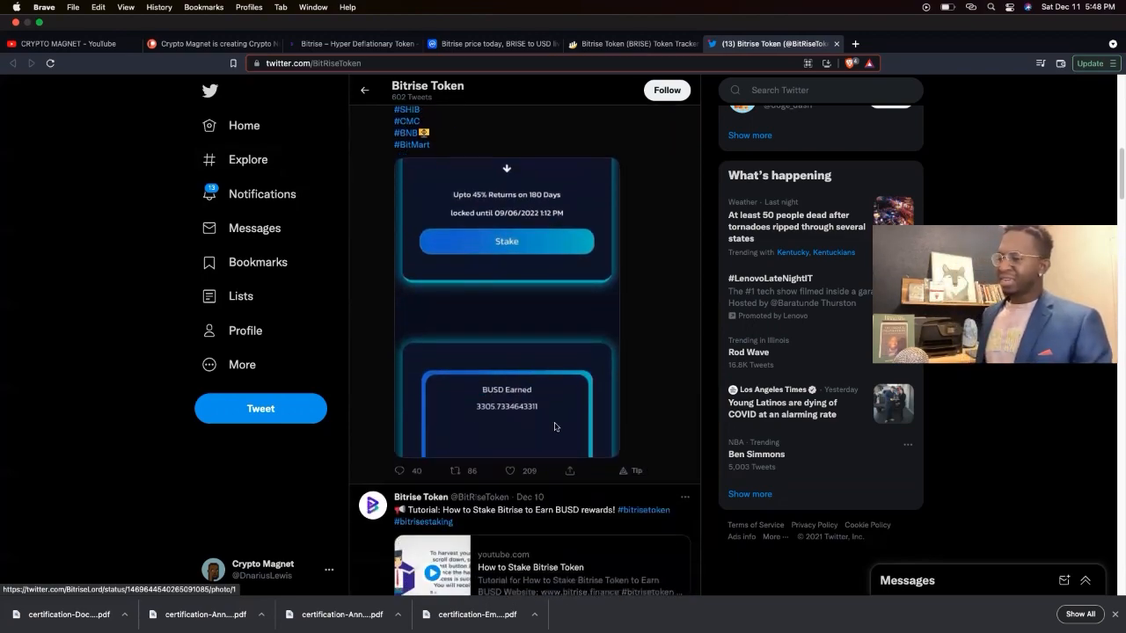
scroll("down", 3)
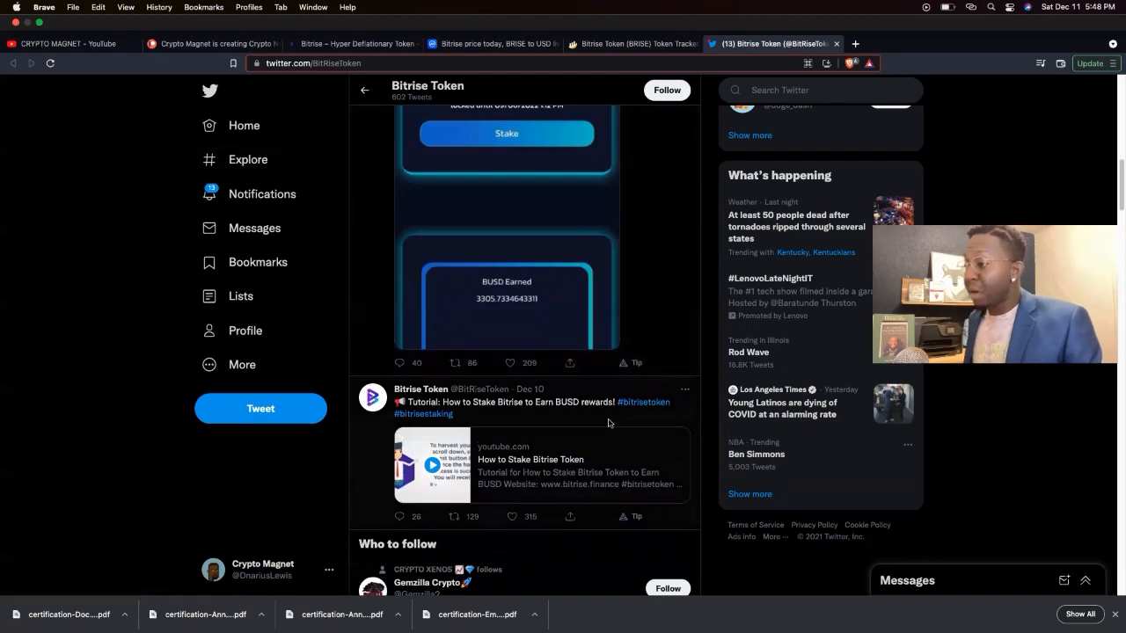
scroll("down", 3)
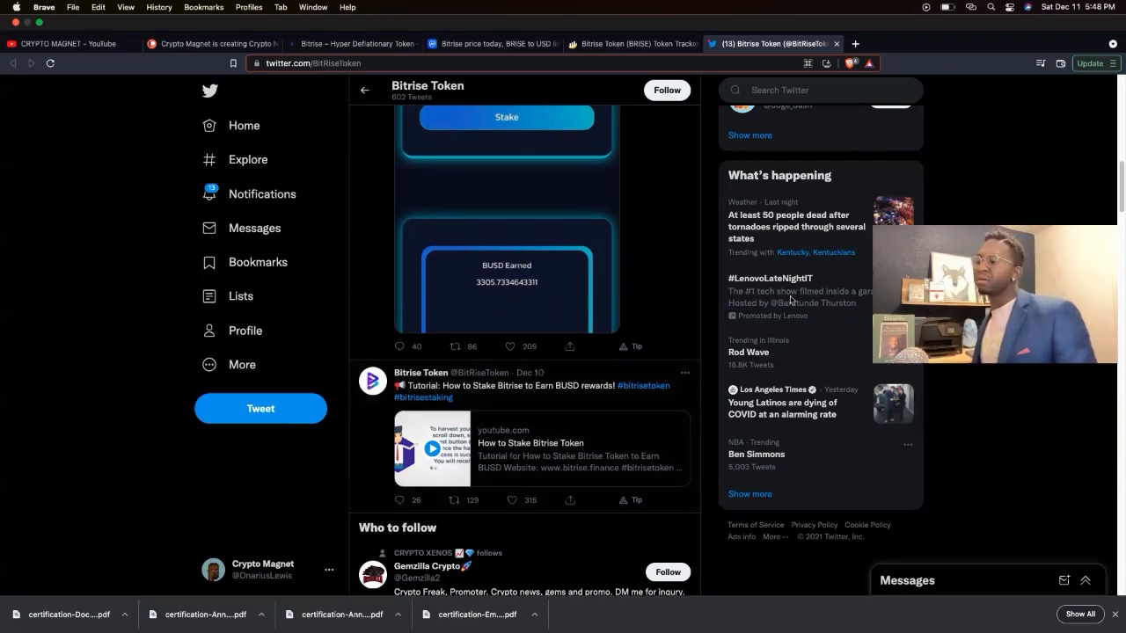
scroll("down", 3)
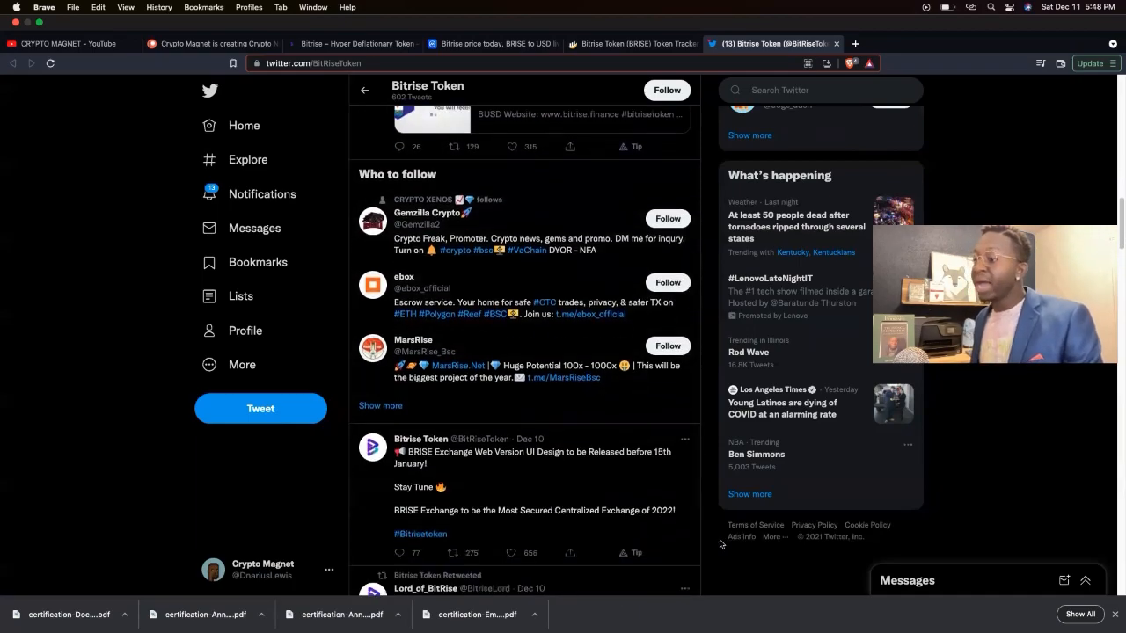
scroll("down", 3)
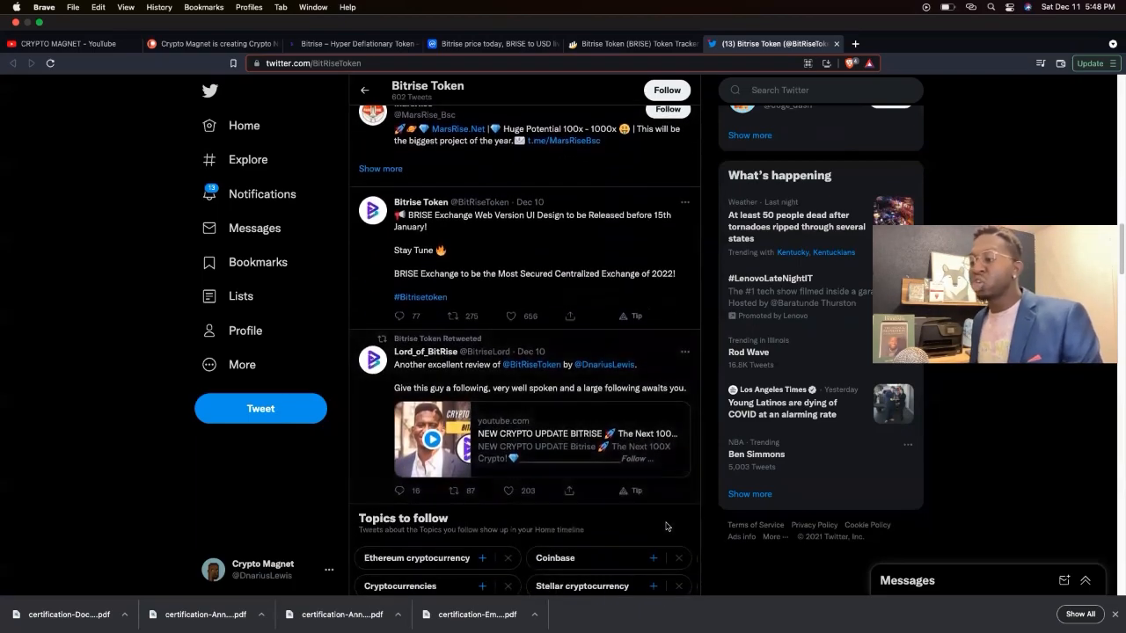
scroll("down", 3)
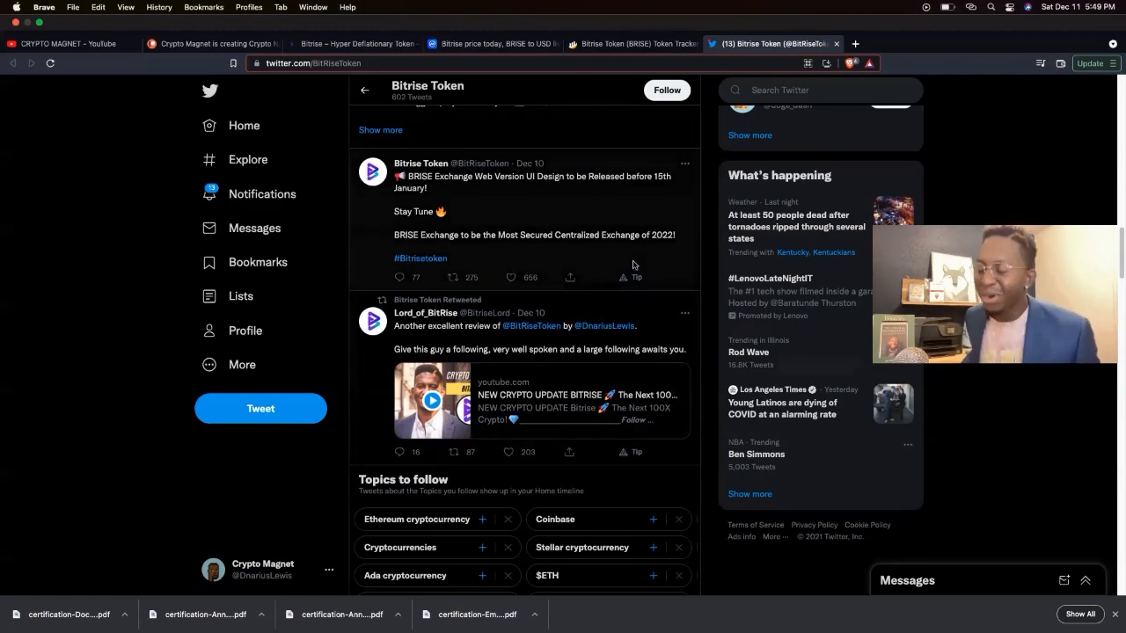
scroll("down", 3)
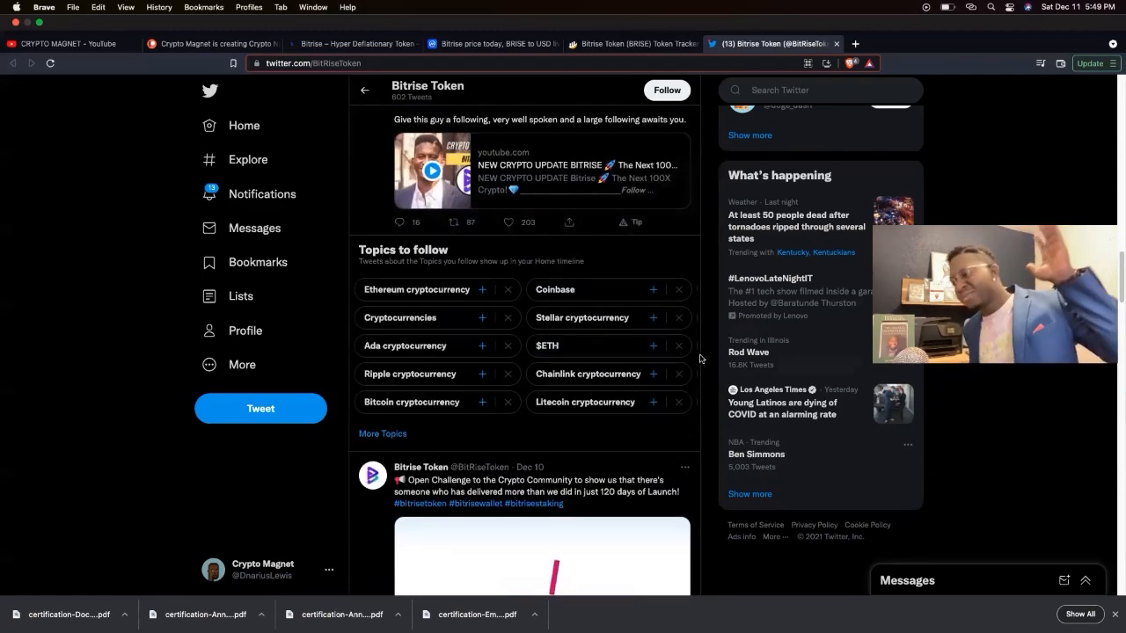
scroll("down", 3)
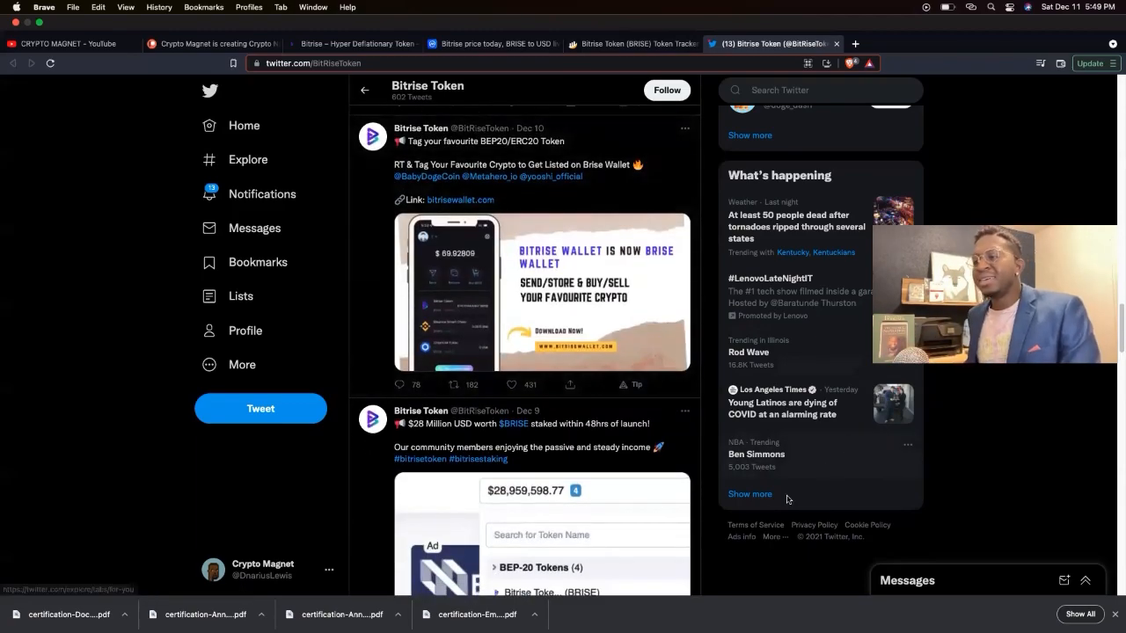
scroll("down", 3)
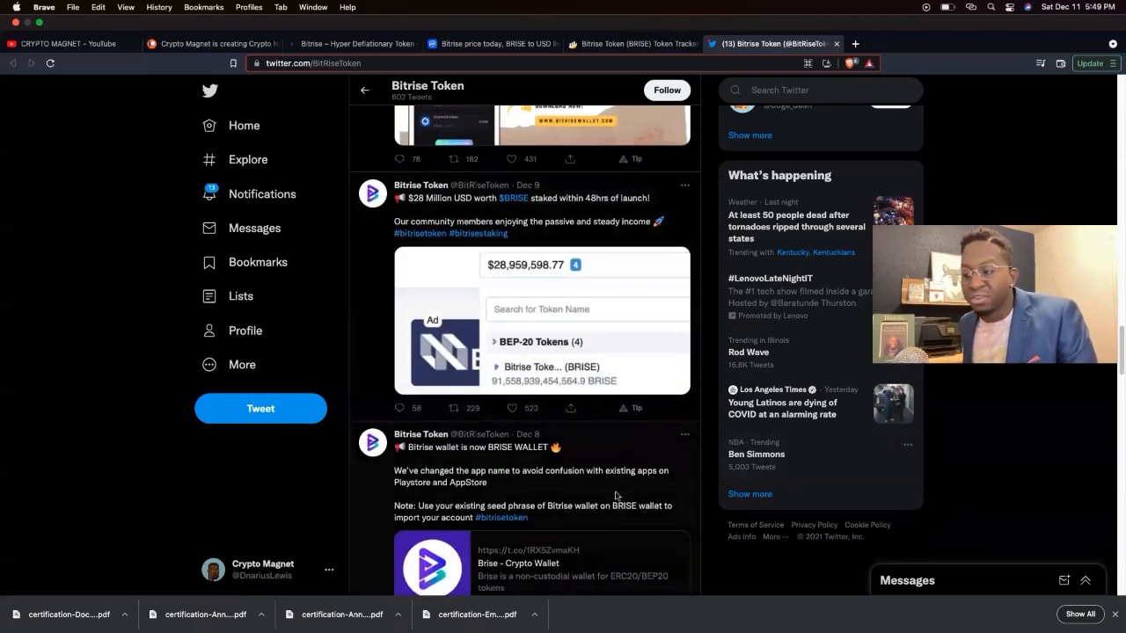
scroll("down", 3)
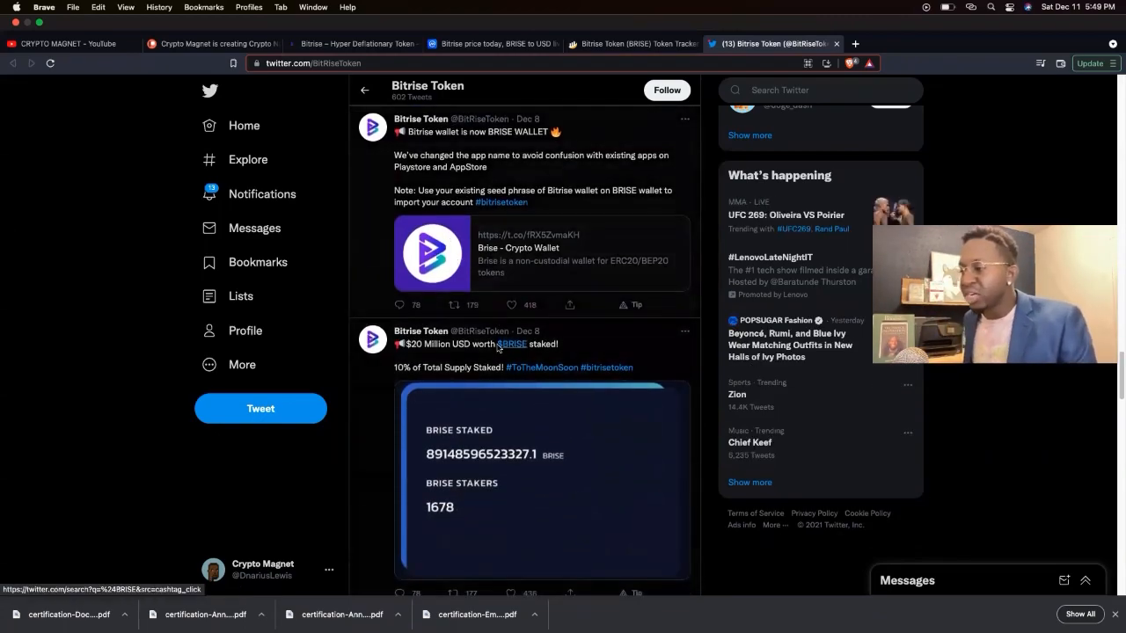
scroll("down", 3)
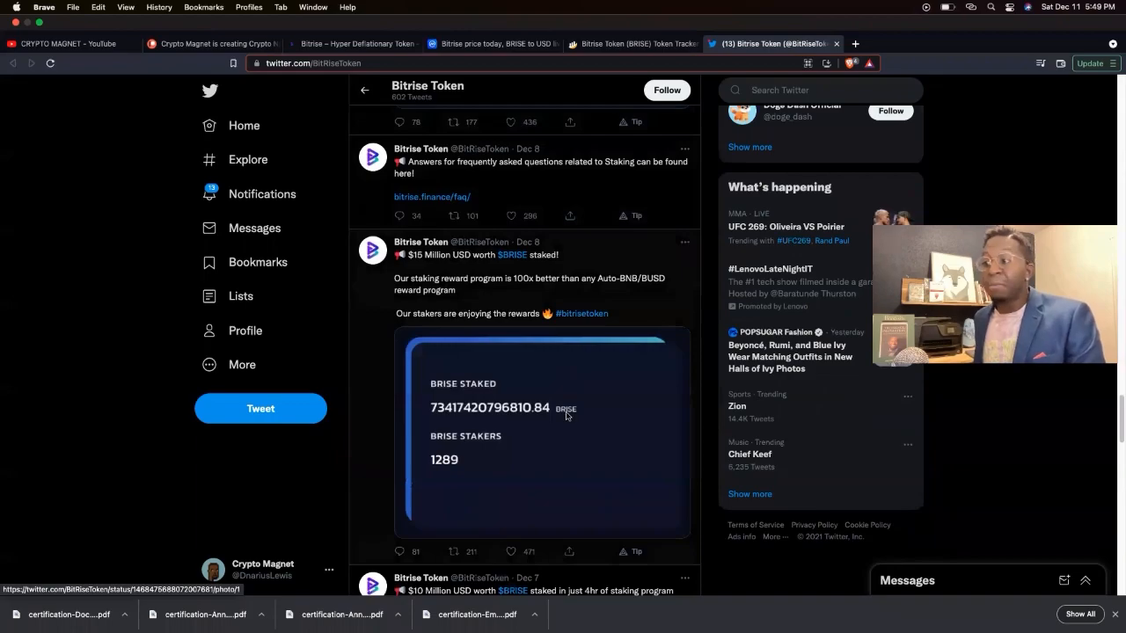
- Return to CoinMarketCap and view the BRISE $0.0000002878 price and Bitrise to USD chart
left_click(493, 44)
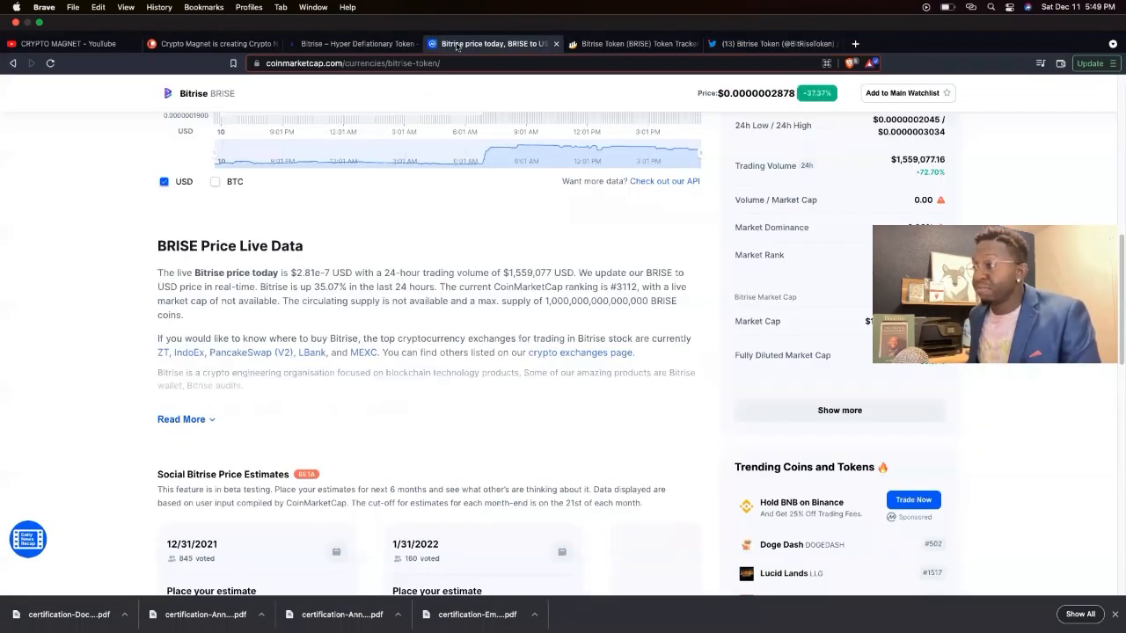
scroll("up", 3)
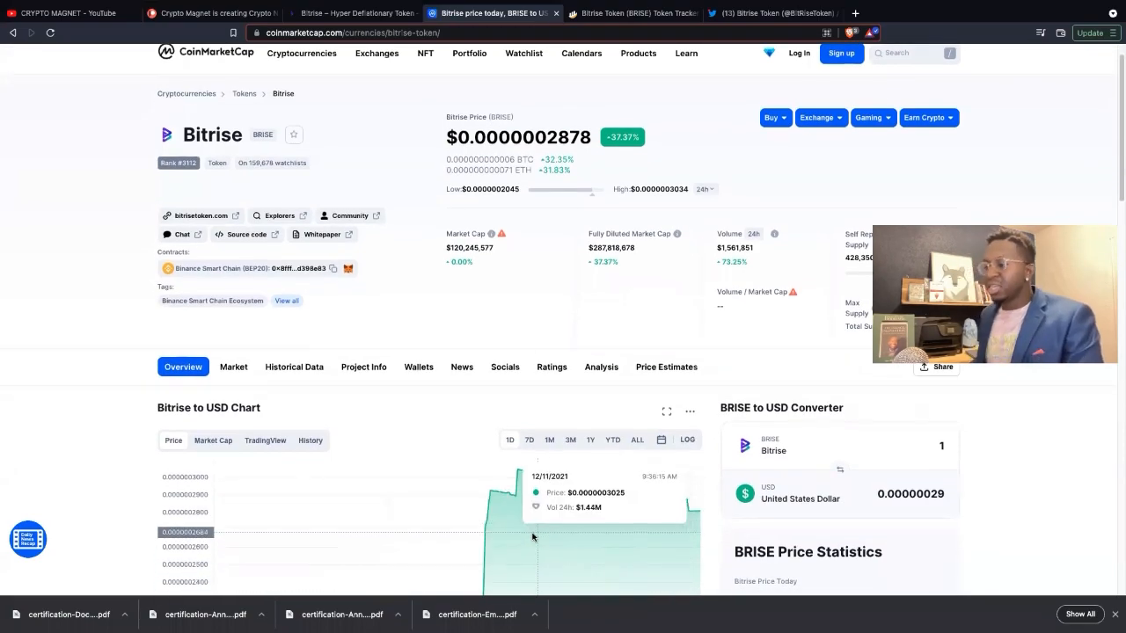
scroll("down", 3)
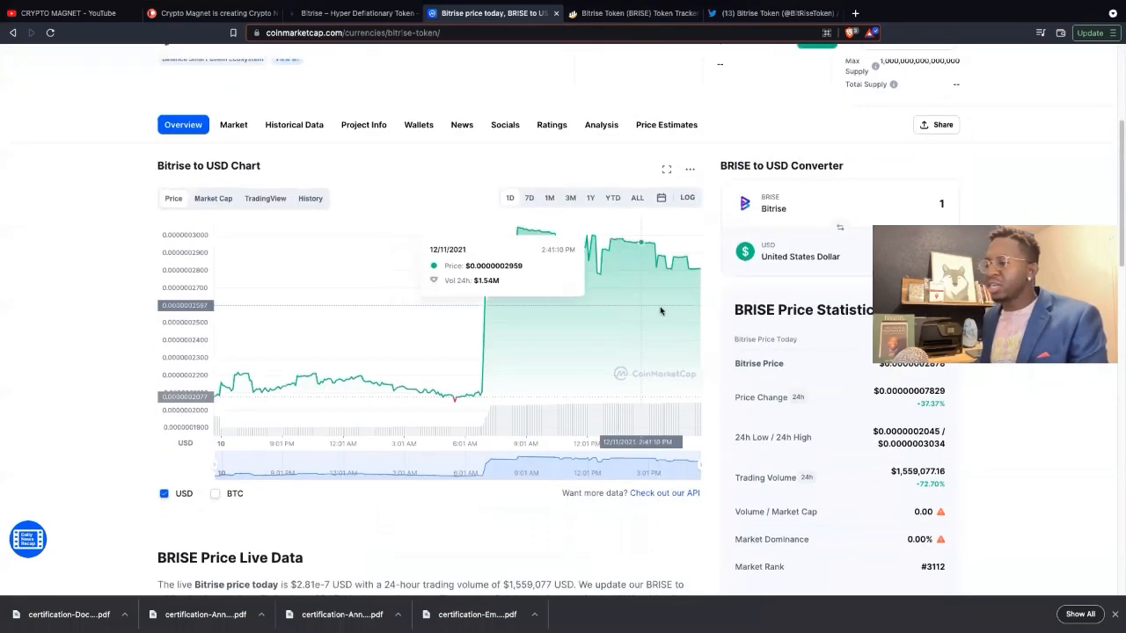
mouse_move(436, 387)
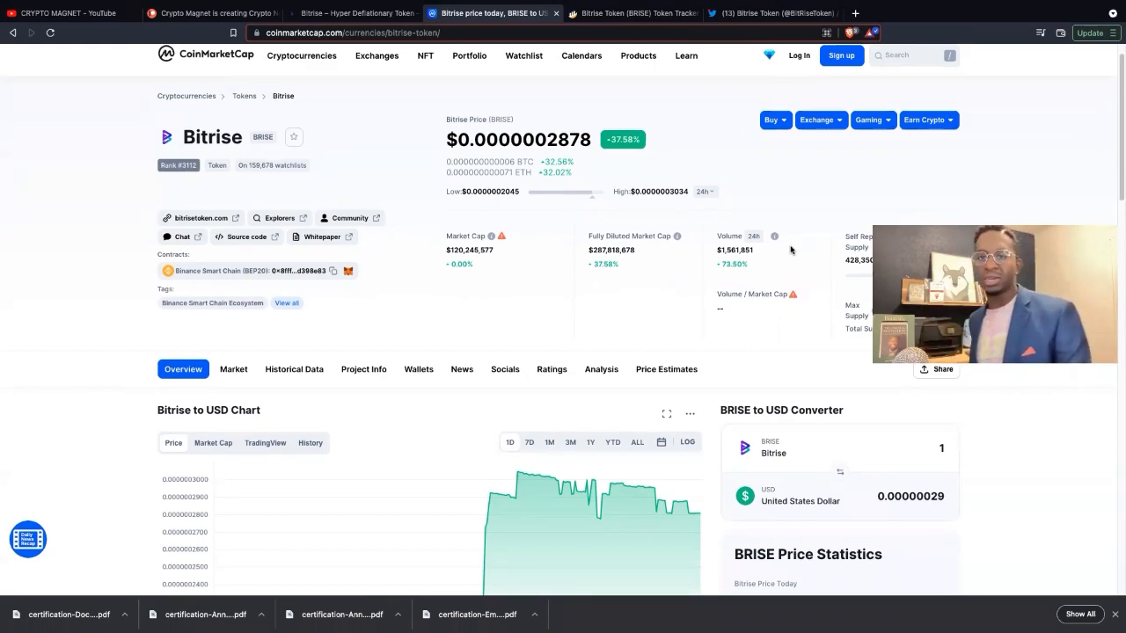
mouse_move(646, 109)
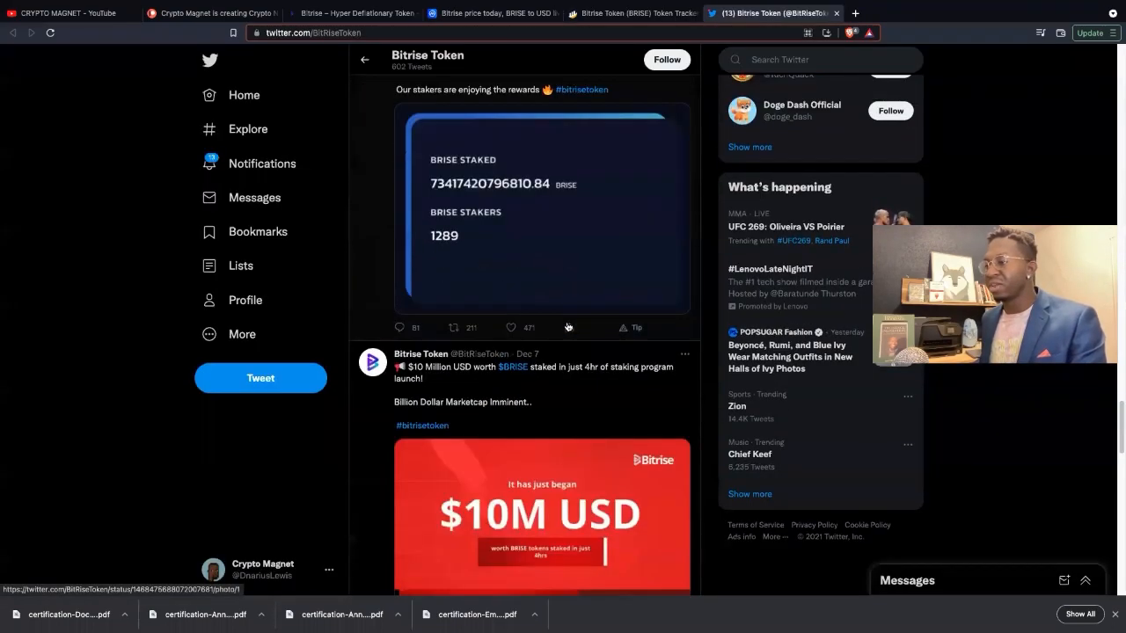
- Scroll the Bitrise Token feed past the Dec 5 staking posts to the Dec 4 Bitmart hack tweets
scroll("down", 3)
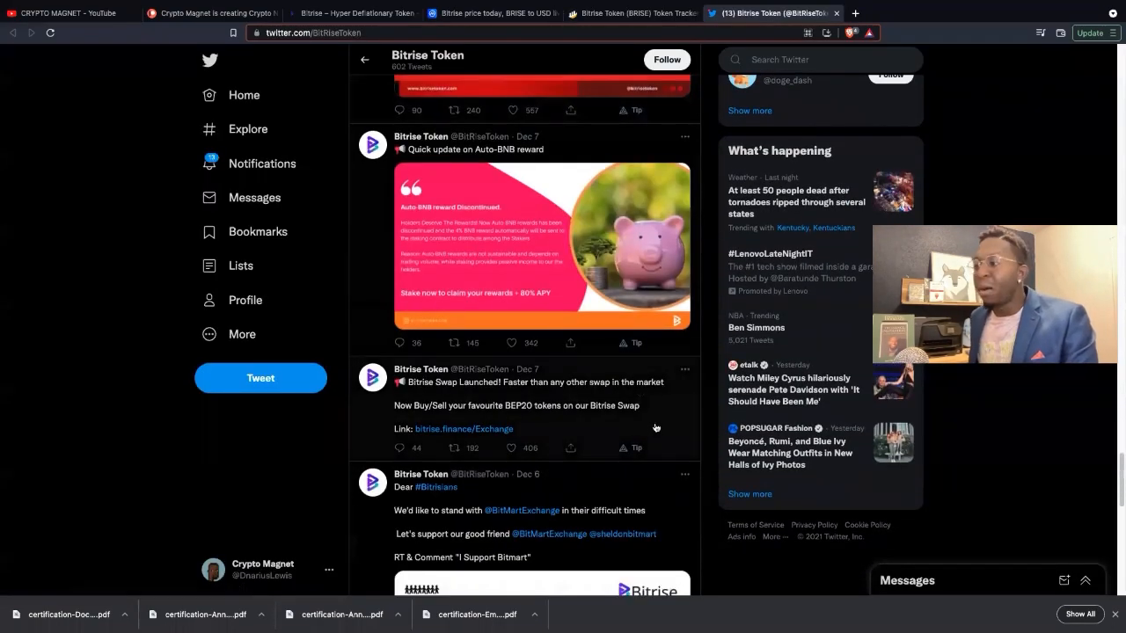
scroll("down", 3)
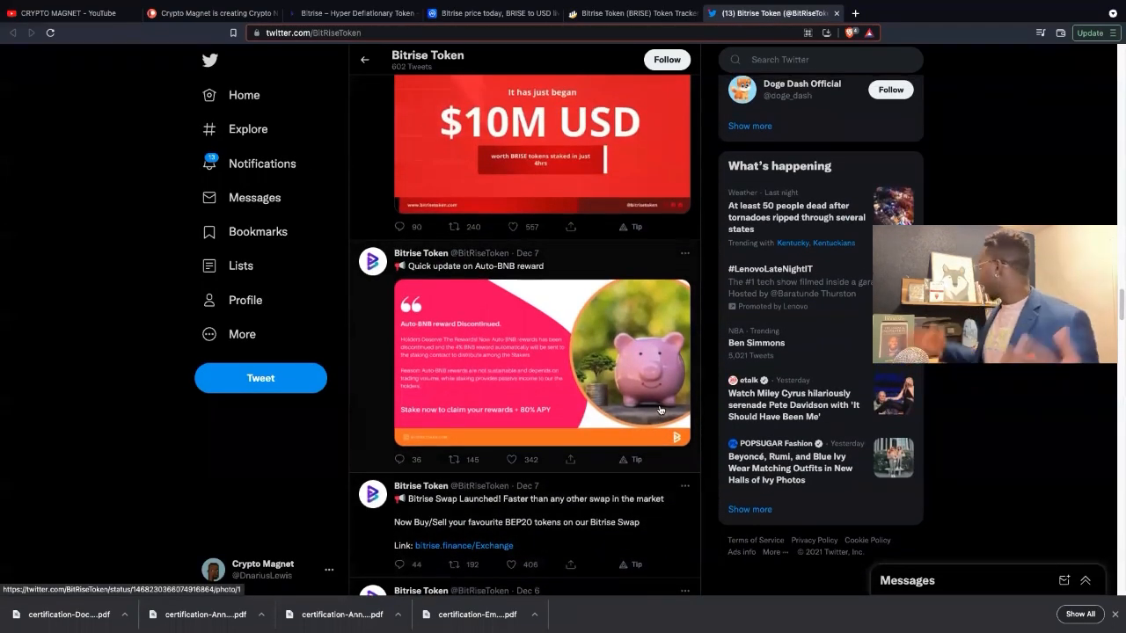
scroll("down", 3)
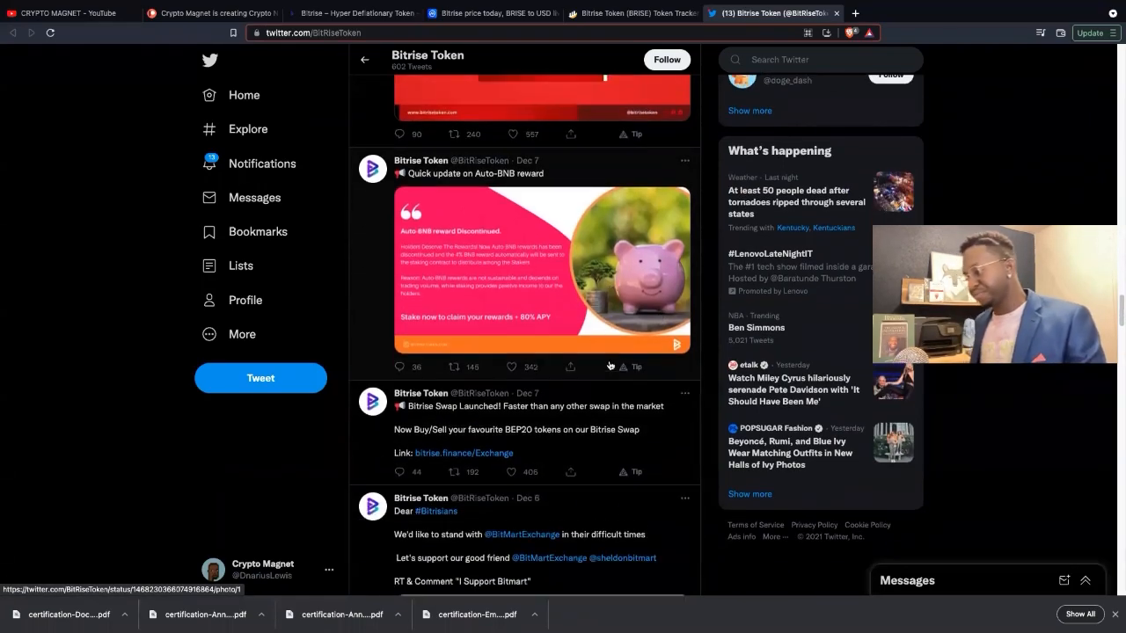
scroll("down", 3)
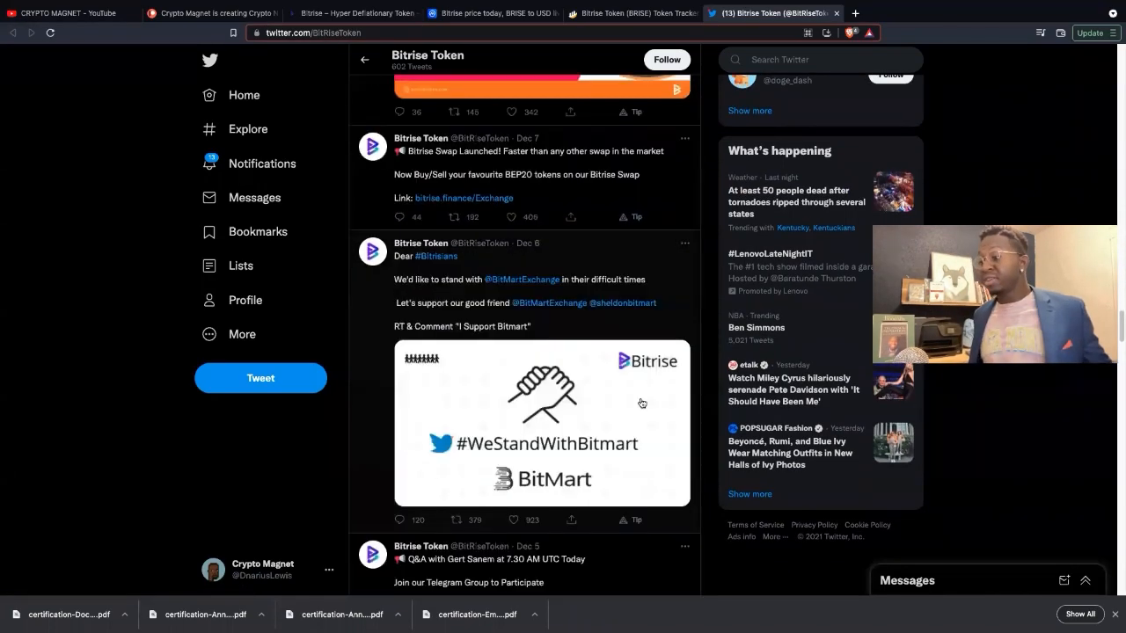
scroll("down", 3)
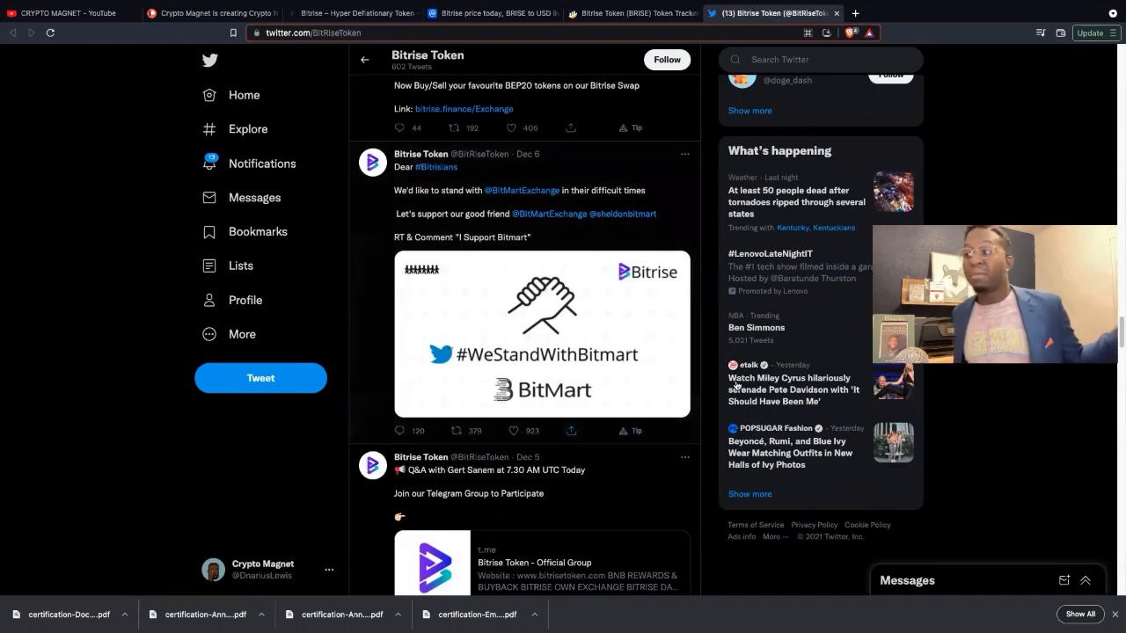
scroll("down", 3)
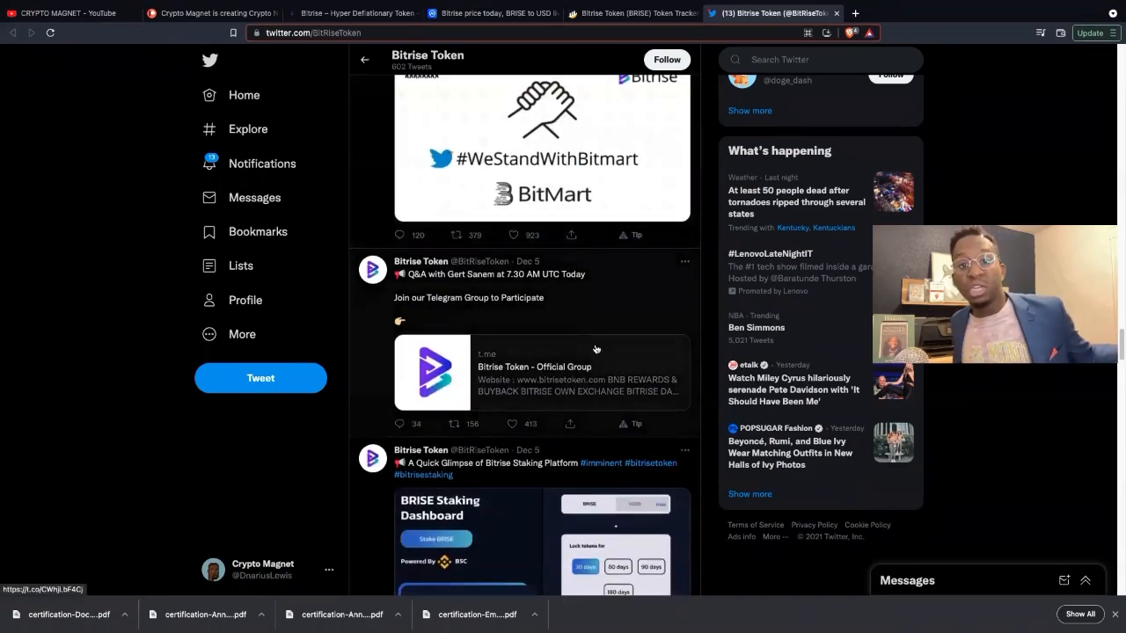
scroll("down", 3)
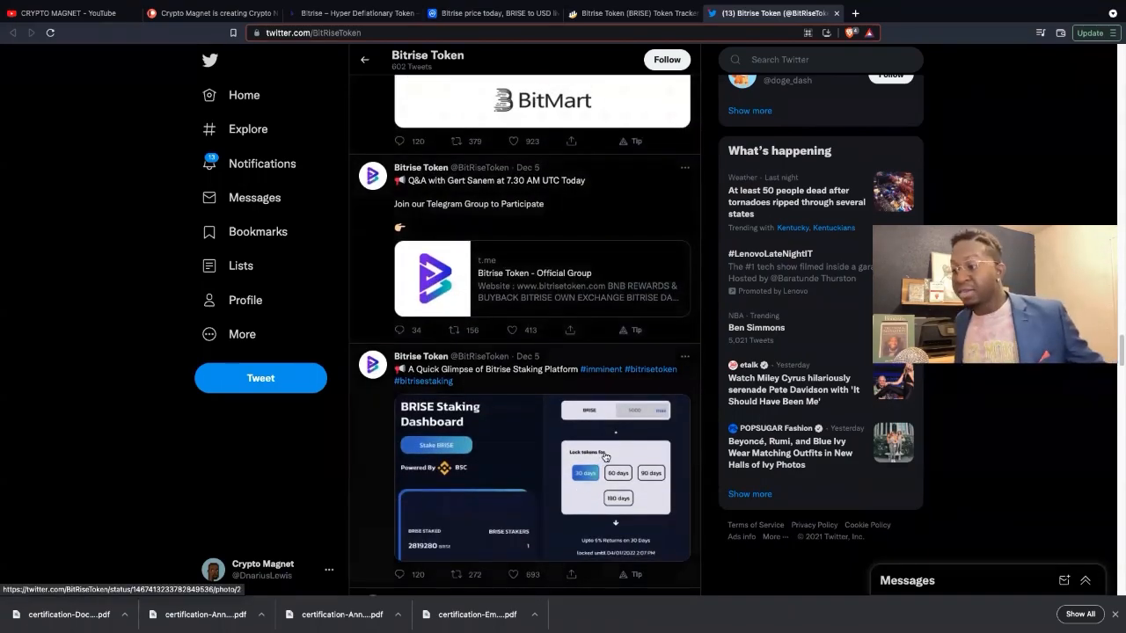
scroll("down", 3)
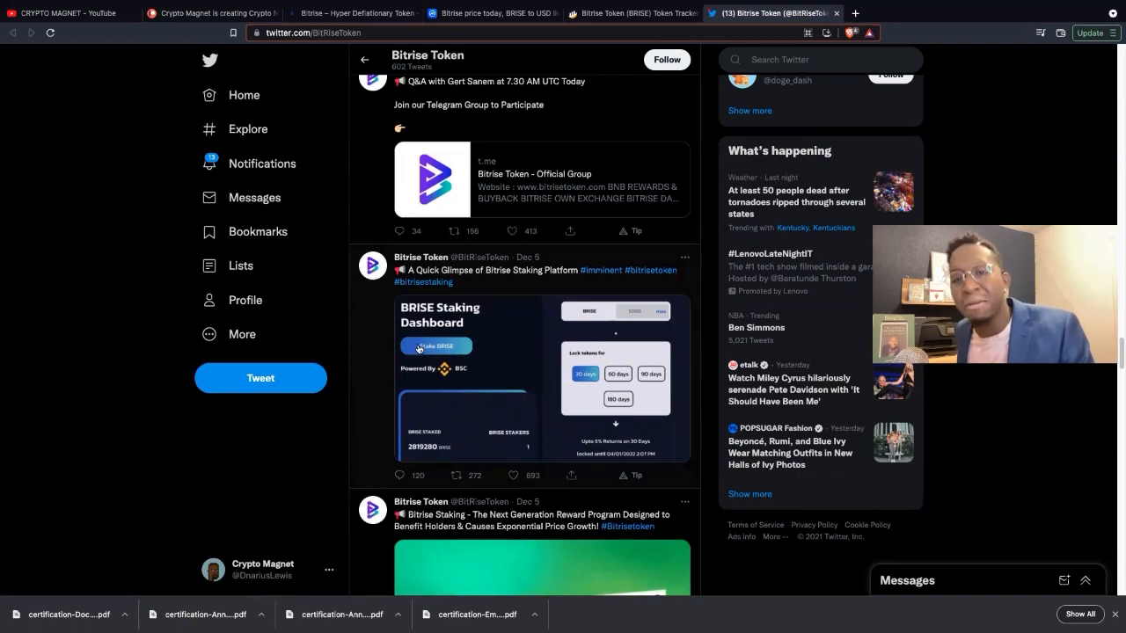
scroll("down", 3)
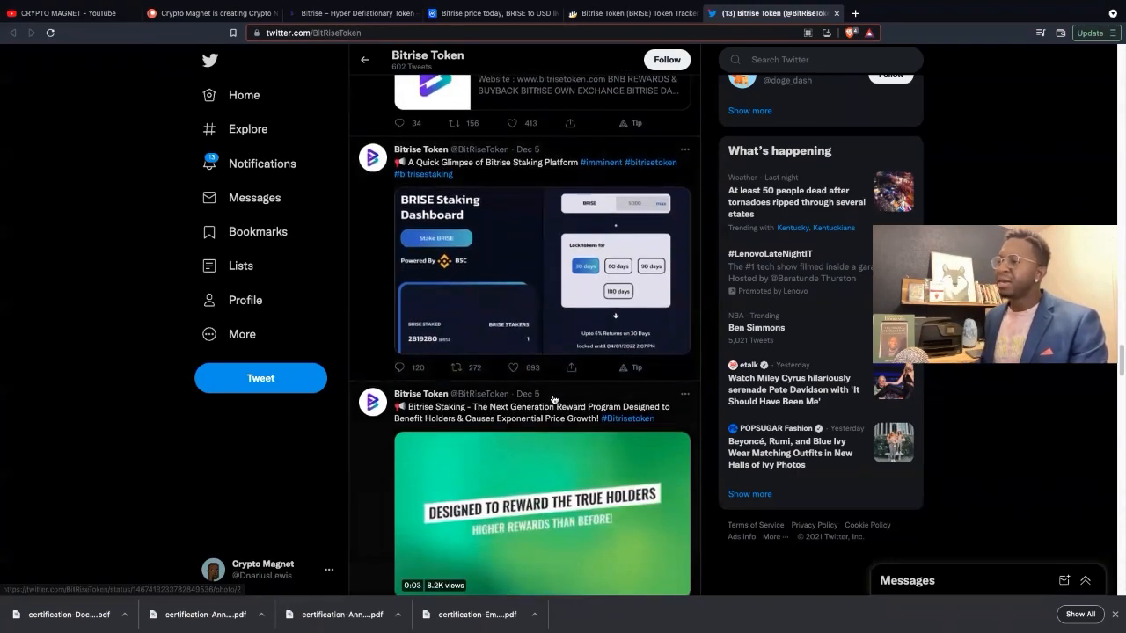
scroll("down", 3)
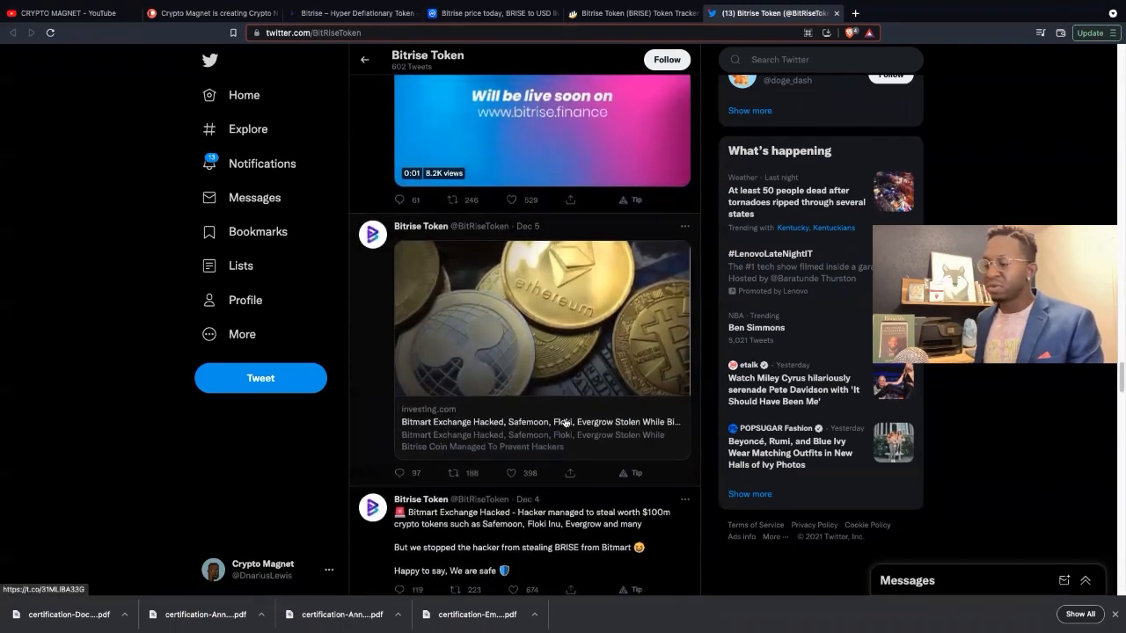
scroll("down", 3)
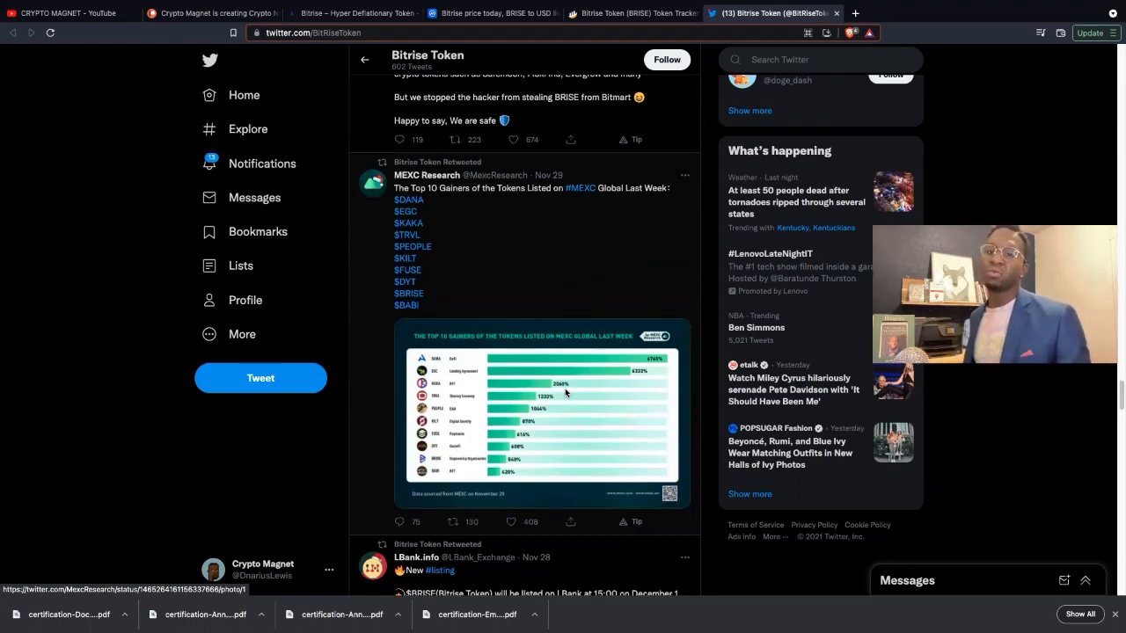
- Scroll the Bitrise Token feed to the Dec 10 BRISE Exchange tweet, video review retweet and topic suggestions
scroll("down", 3)
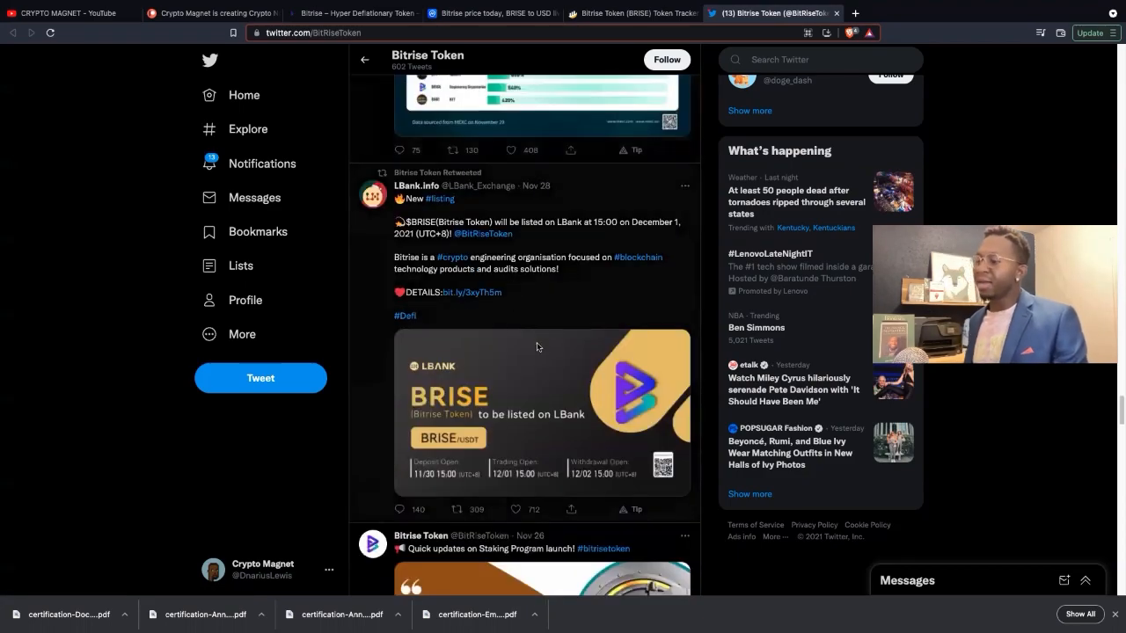
scroll("down", 3)
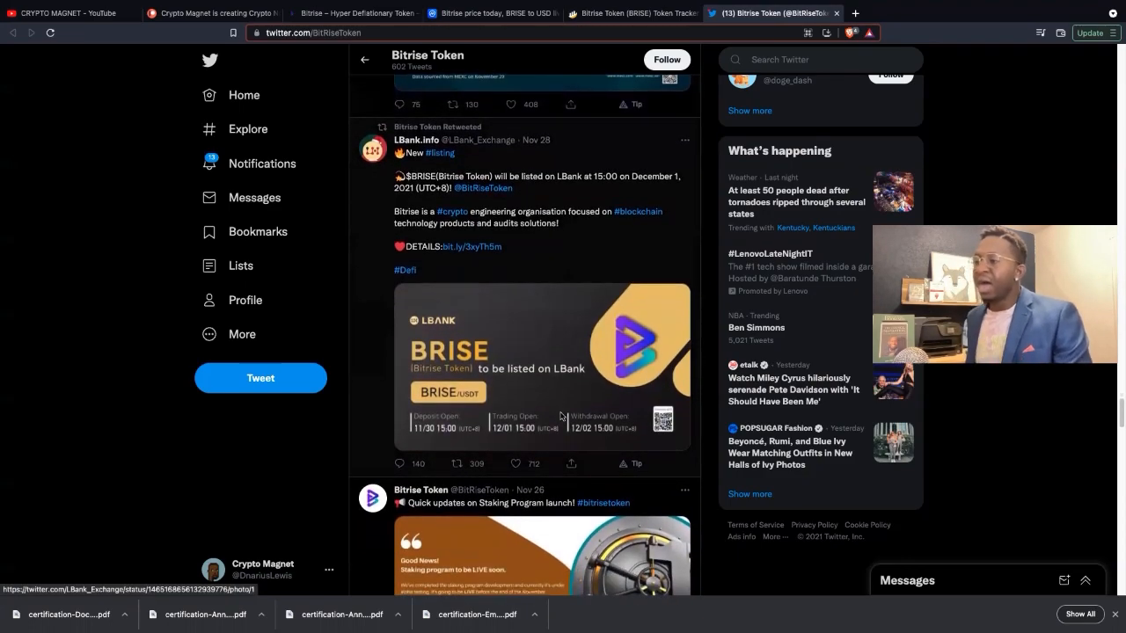
scroll("down", 3)
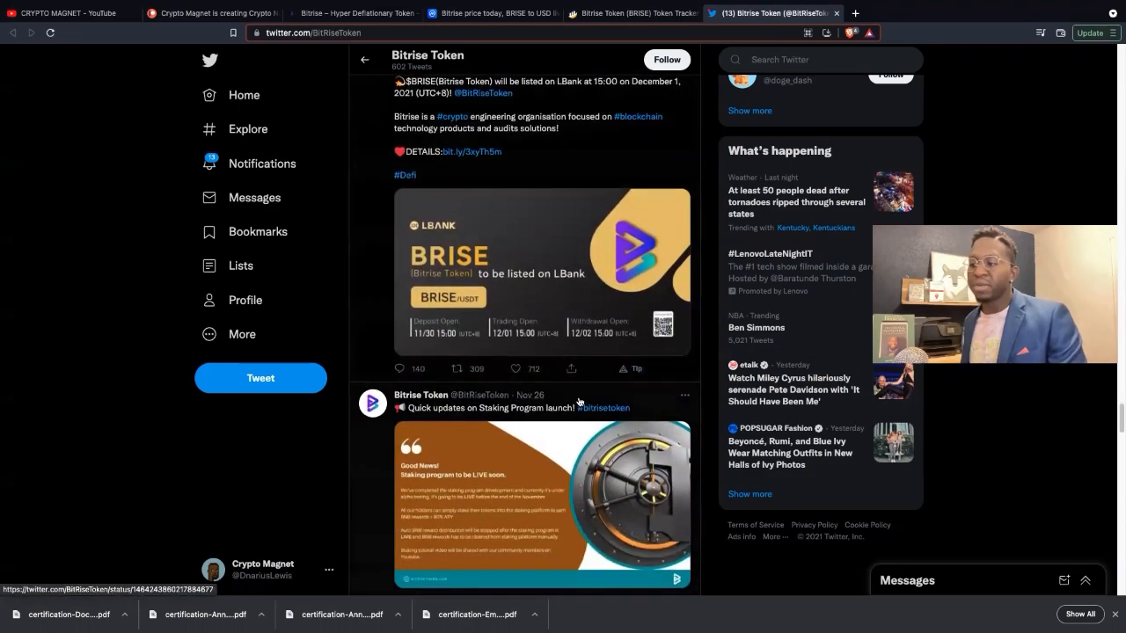
scroll("down", 3)
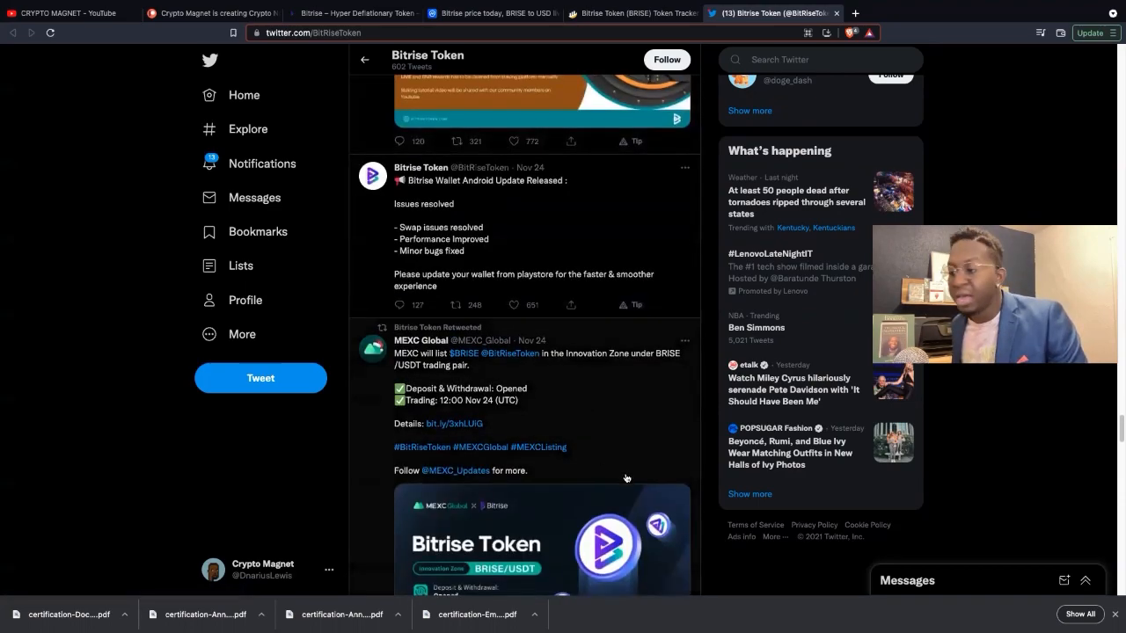
scroll("down", 3)
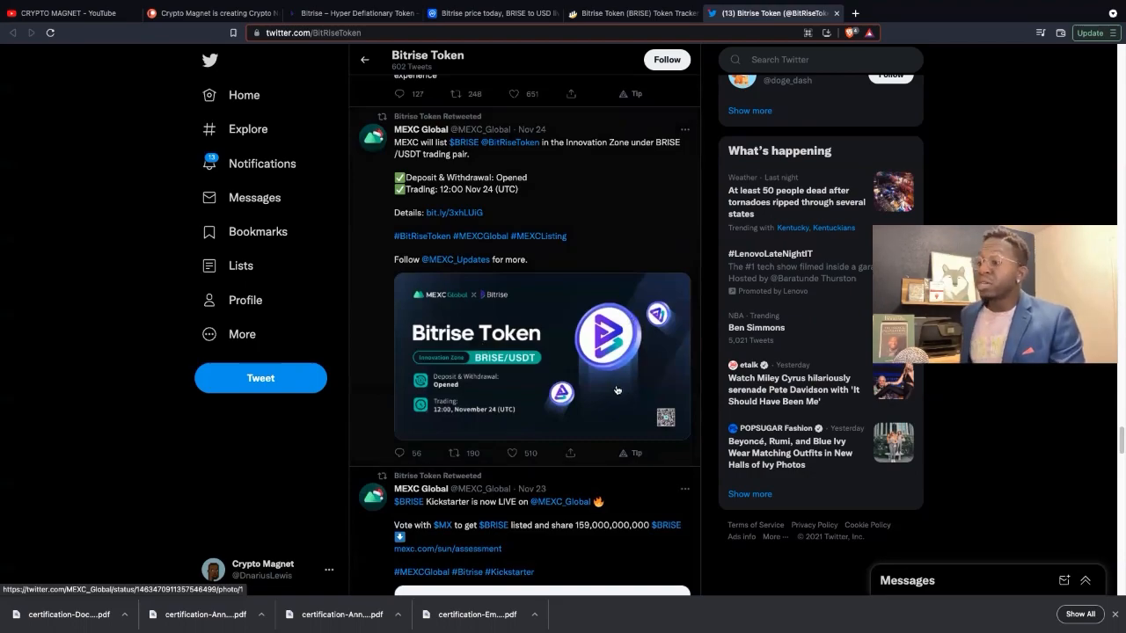
scroll("down", 3)
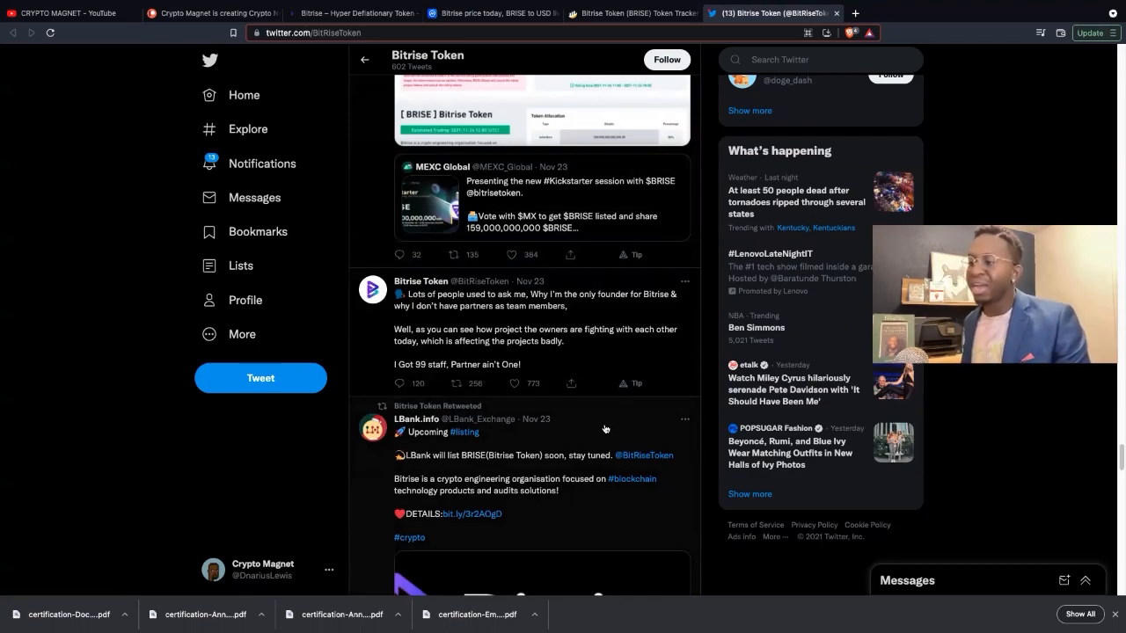
scroll("down", 3)
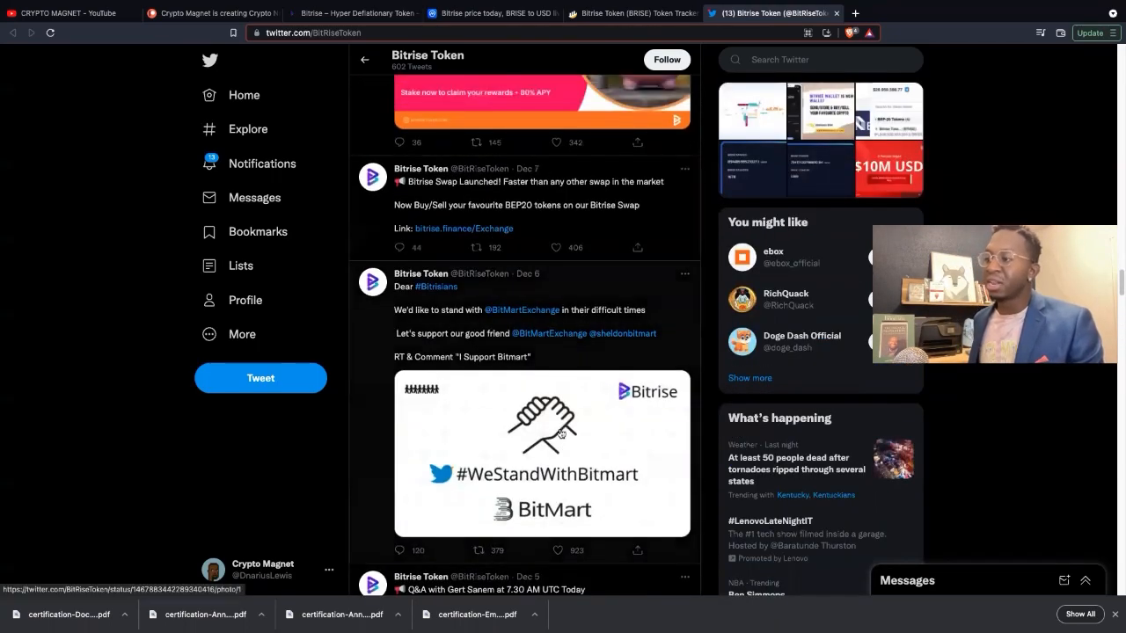
scroll("down", 3)
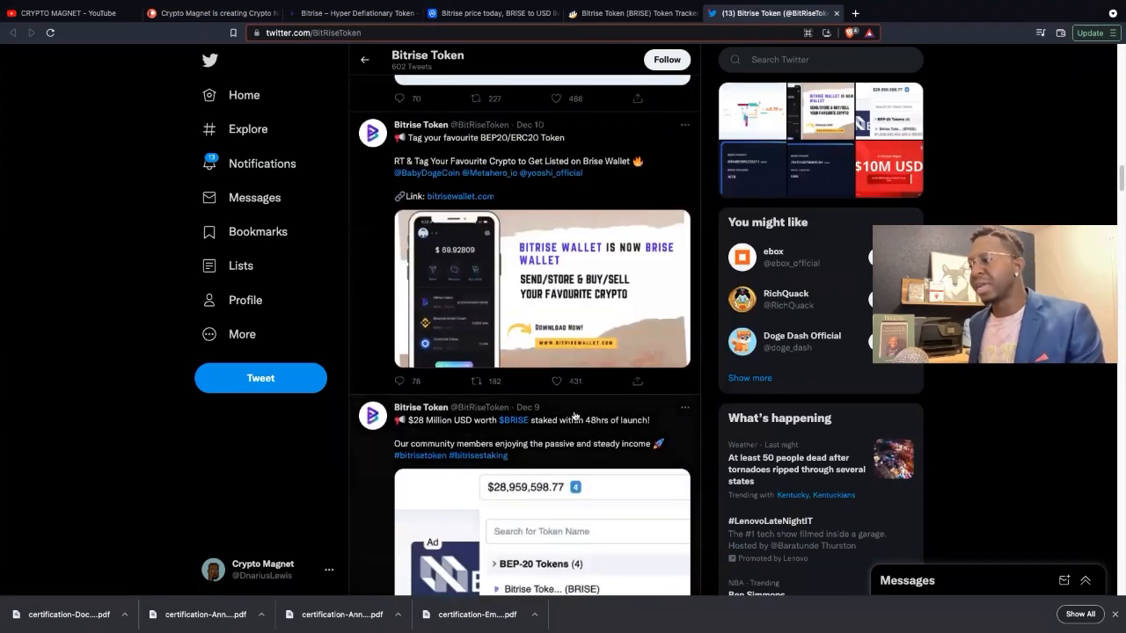
scroll("down", 3)
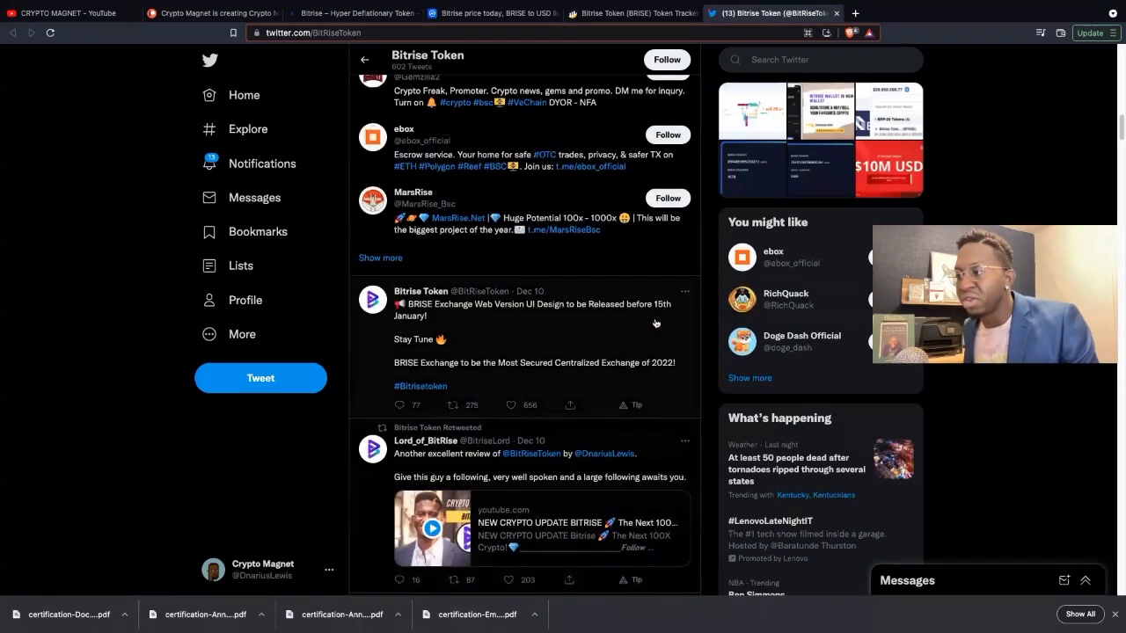
scroll("down", 3)
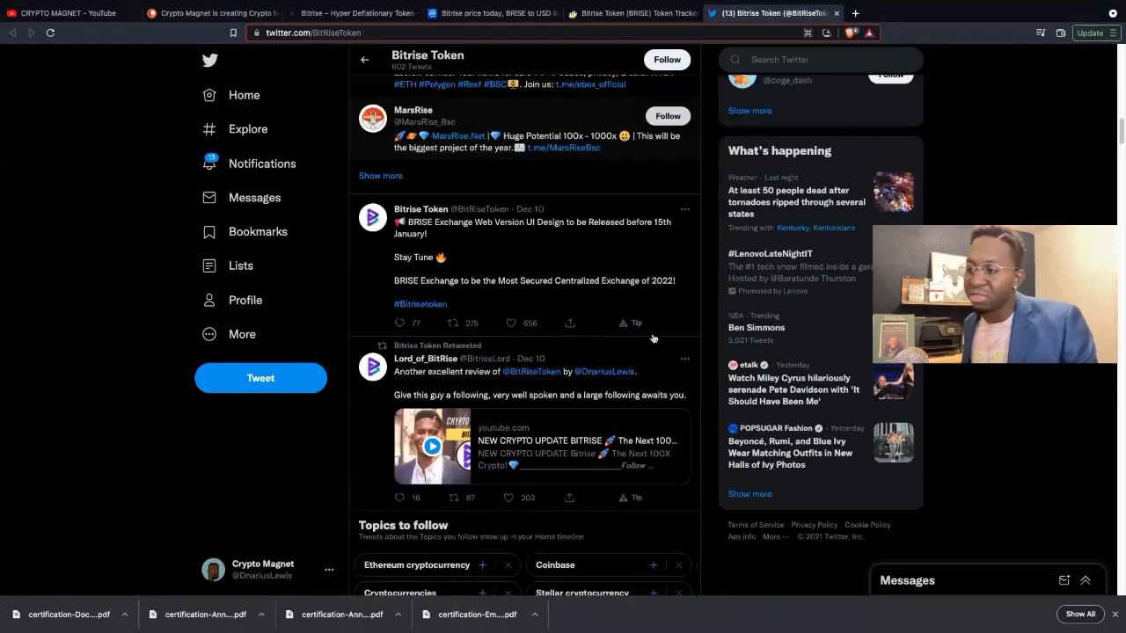
scroll("down", 3)
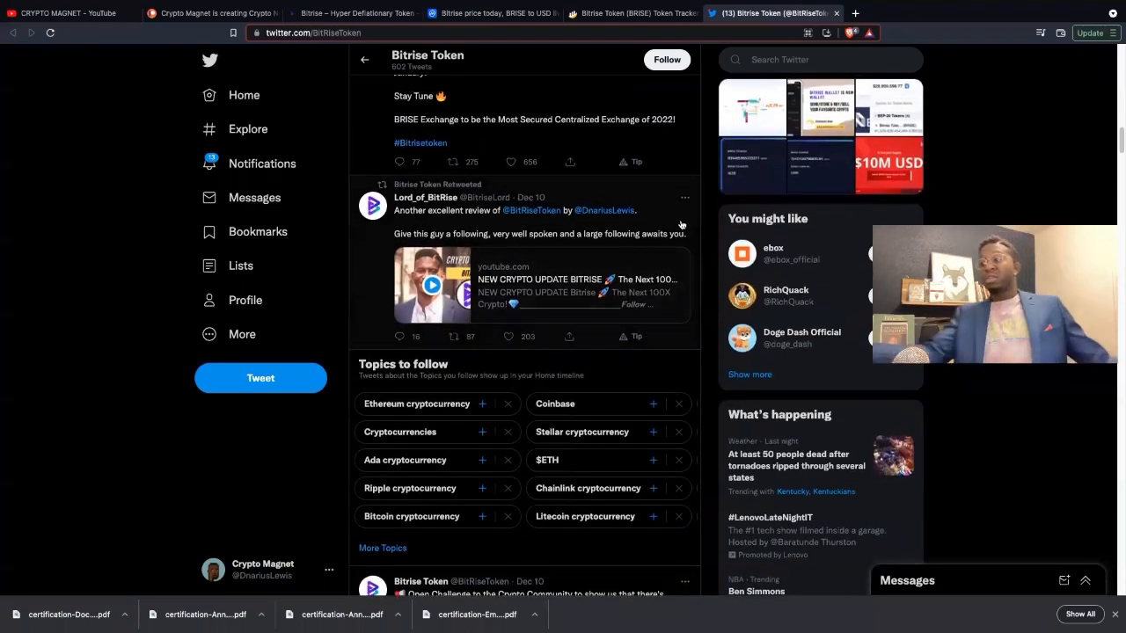